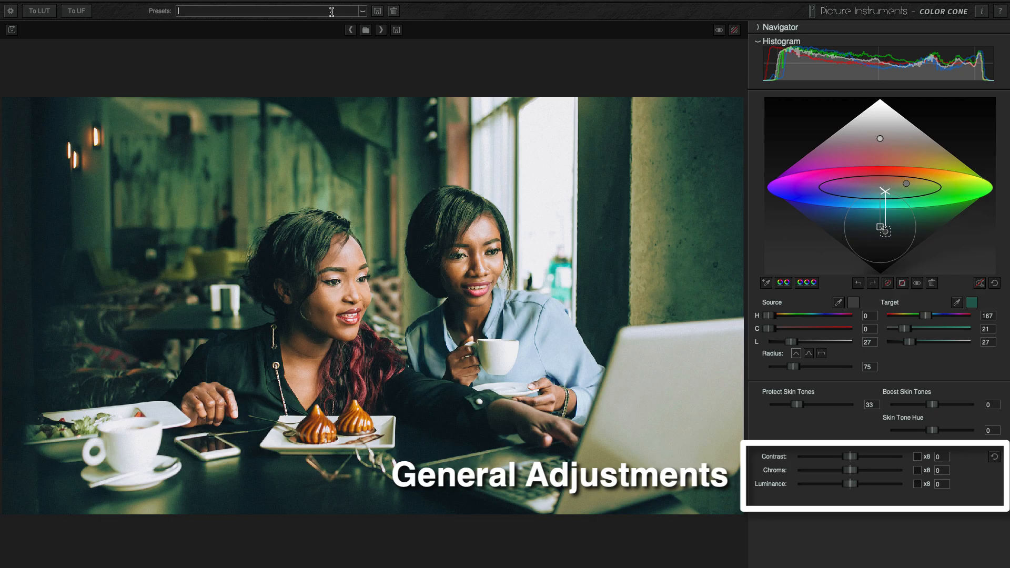
Launch Color Cone's full editor for the café clip via the Inspector's Open GUI button
type("Gelb G")
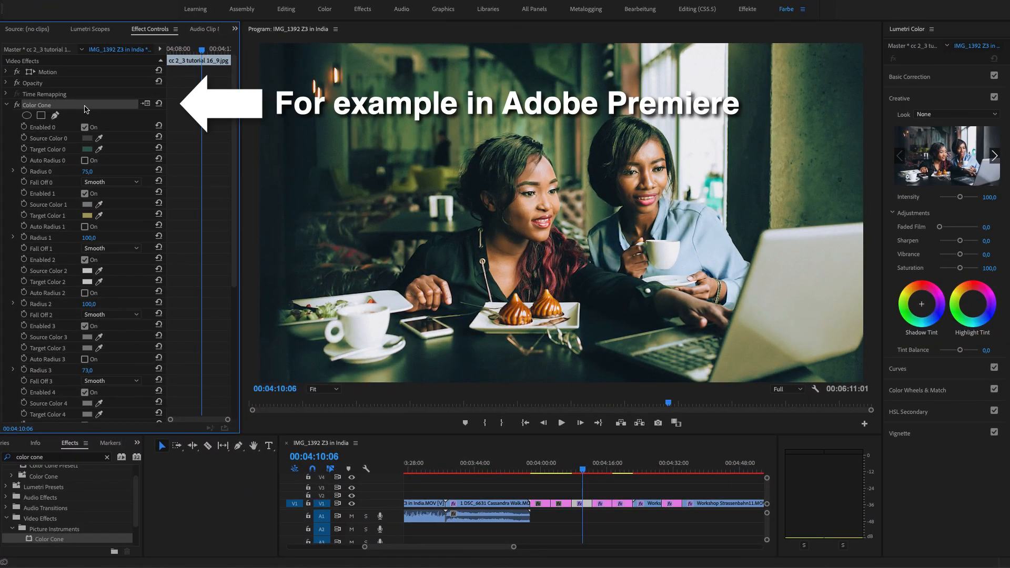
right_click(37, 104)
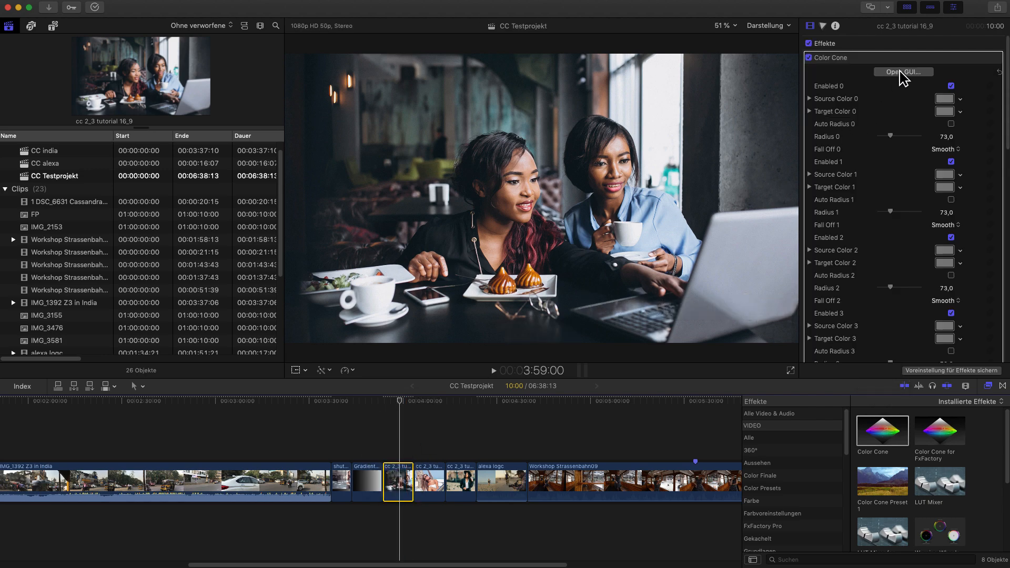
left_click(903, 72)
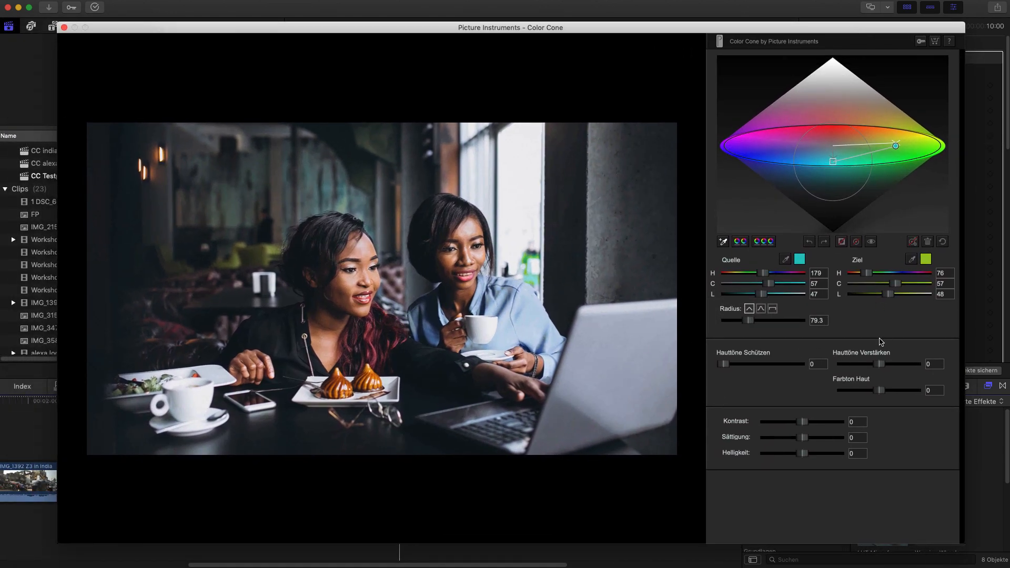
left_click_drag(881, 365, 889, 364)
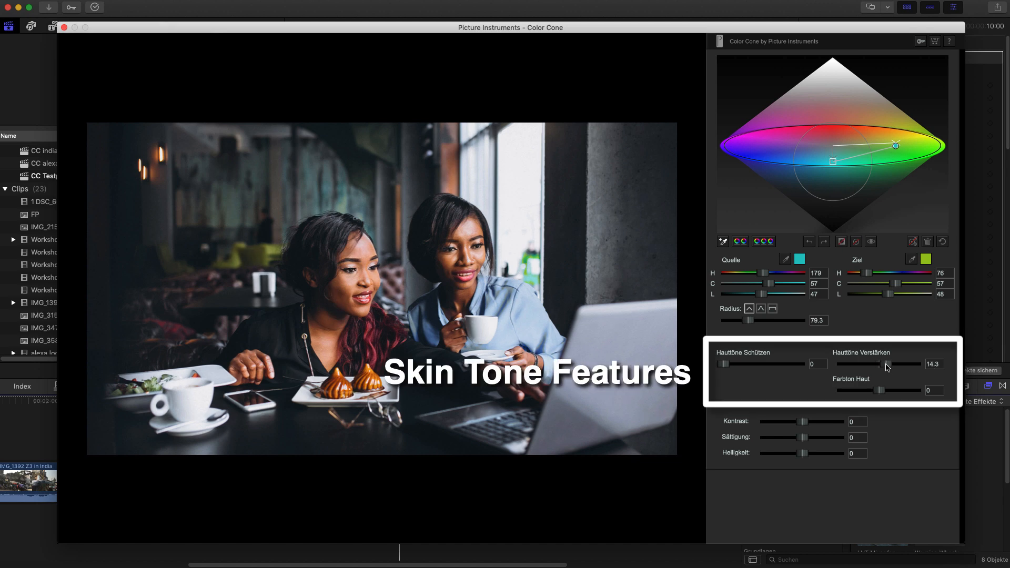
left_click_drag(887, 364, 892, 364)
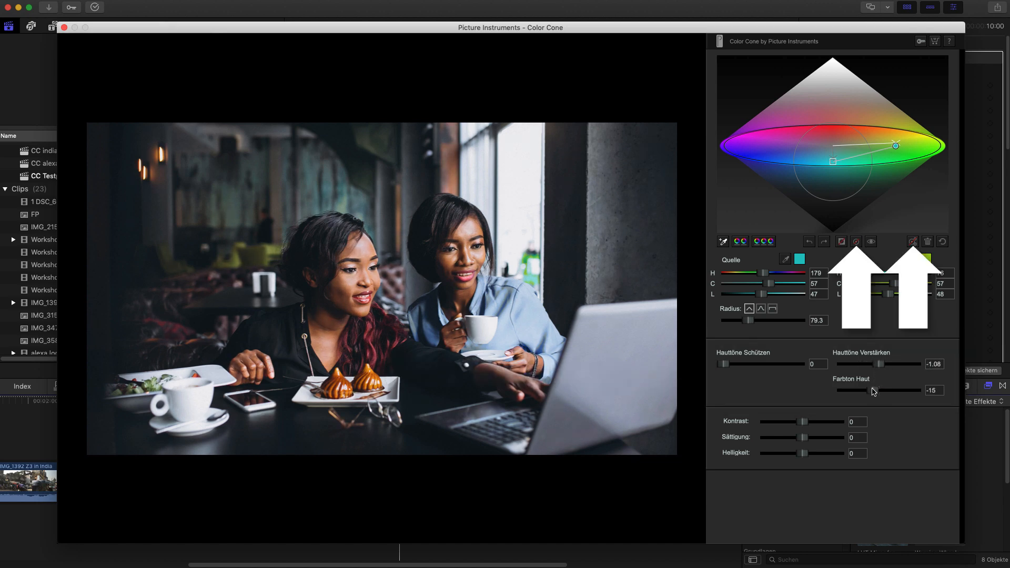
left_click_drag(860, 391, 880, 390)
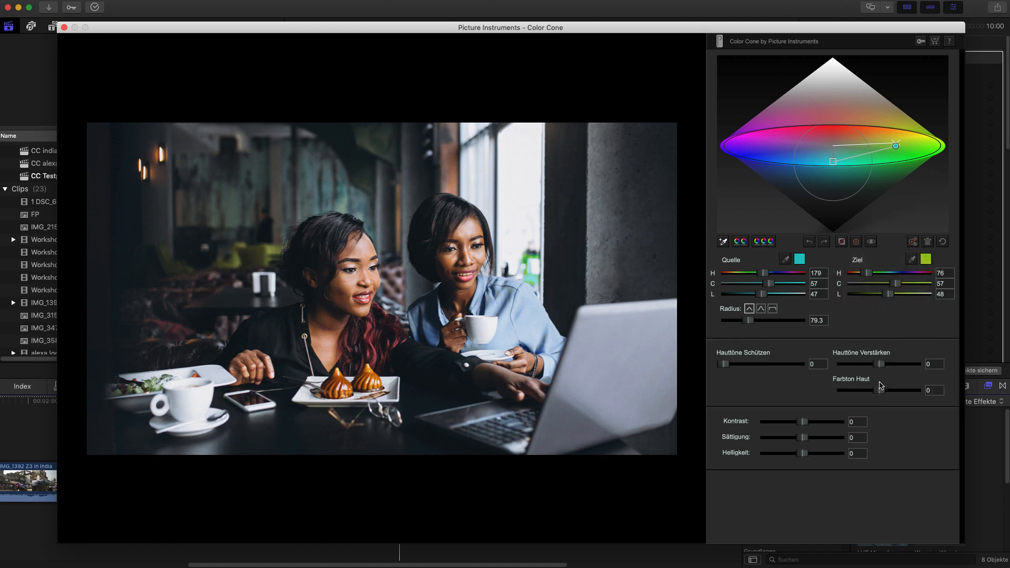
left_click(929, 242)
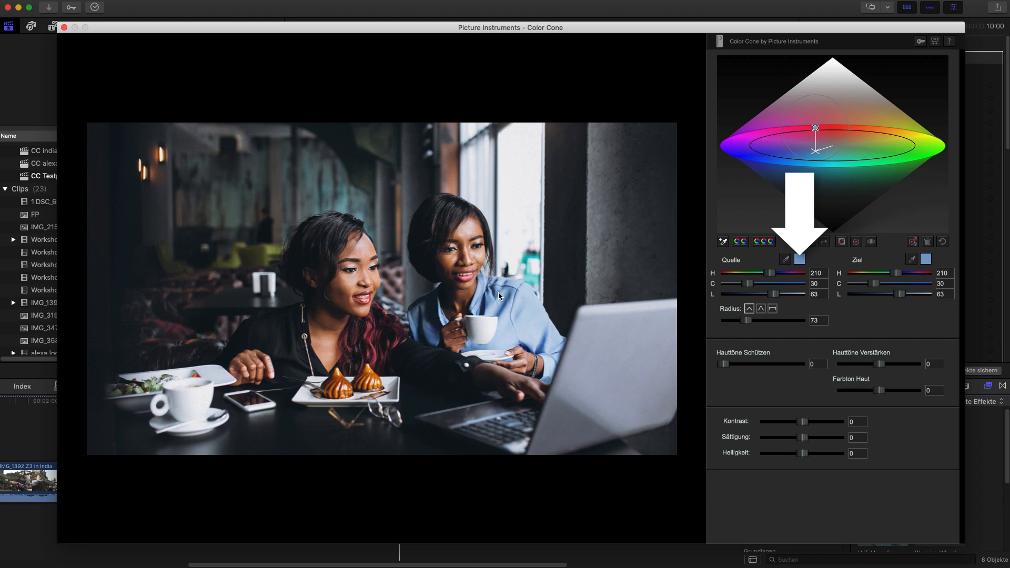
Sample the light blue blouse as source and settle the Radius at about 86
left_click(926, 259)
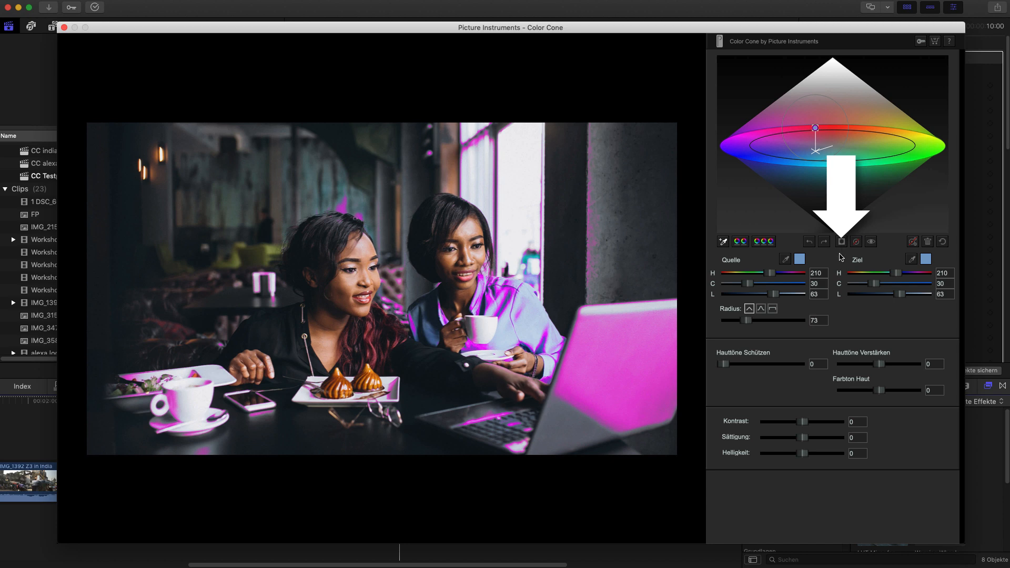
left_click_drag(773, 321, 751, 321)
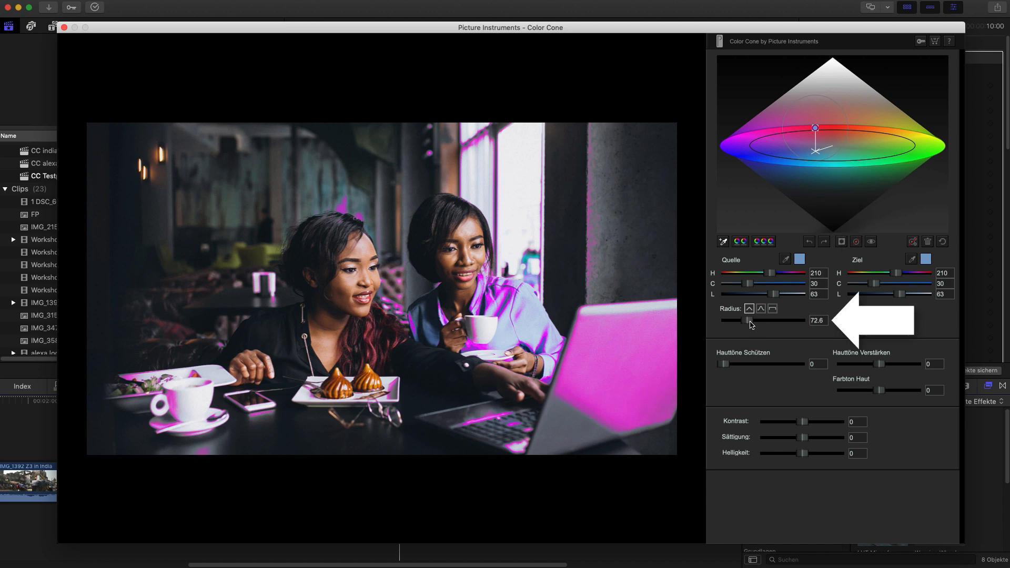
left_click_drag(748, 320, 765, 320)
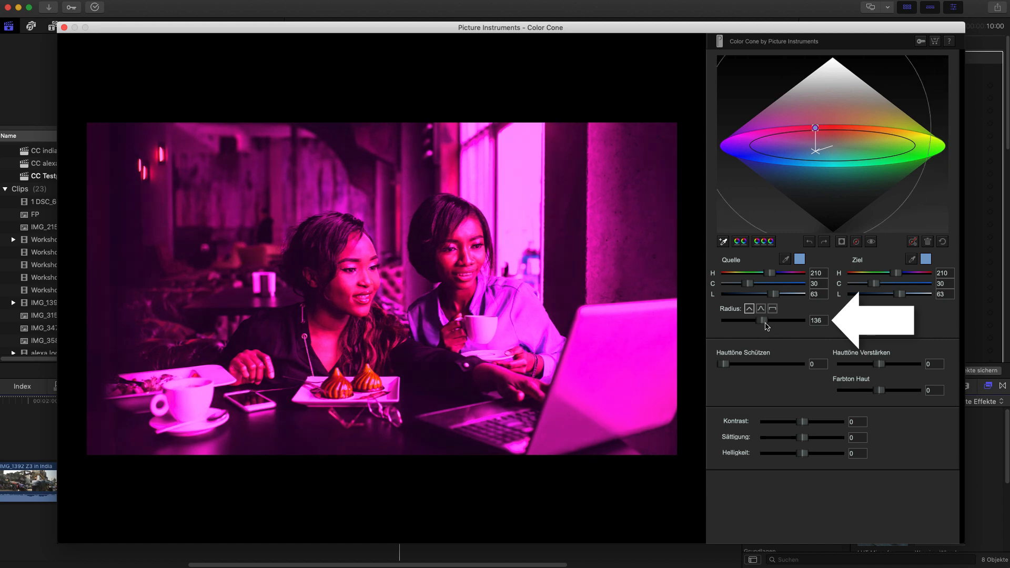
left_click_drag(766, 320, 745, 320)
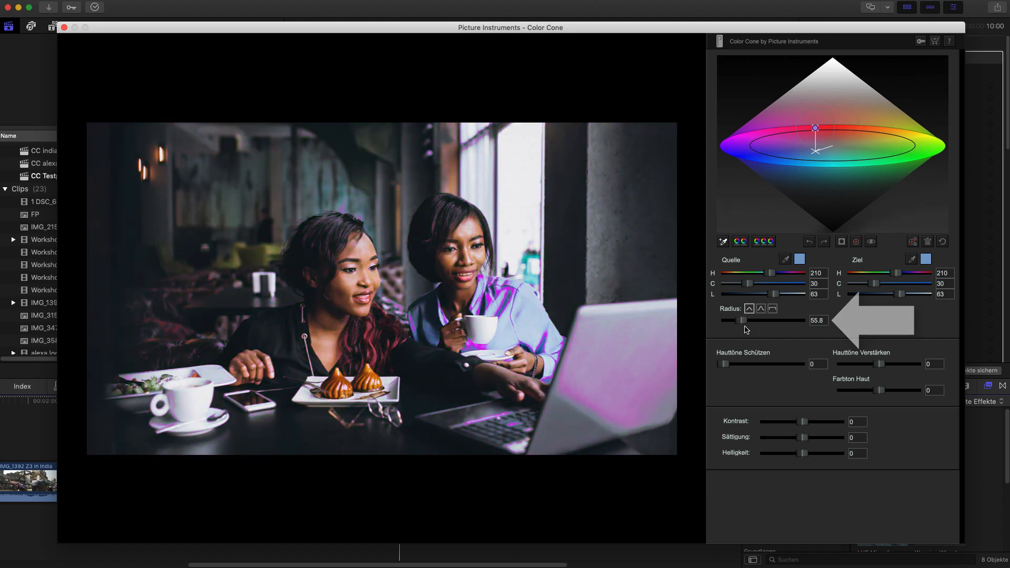
left_click_drag(744, 320, 750, 320)
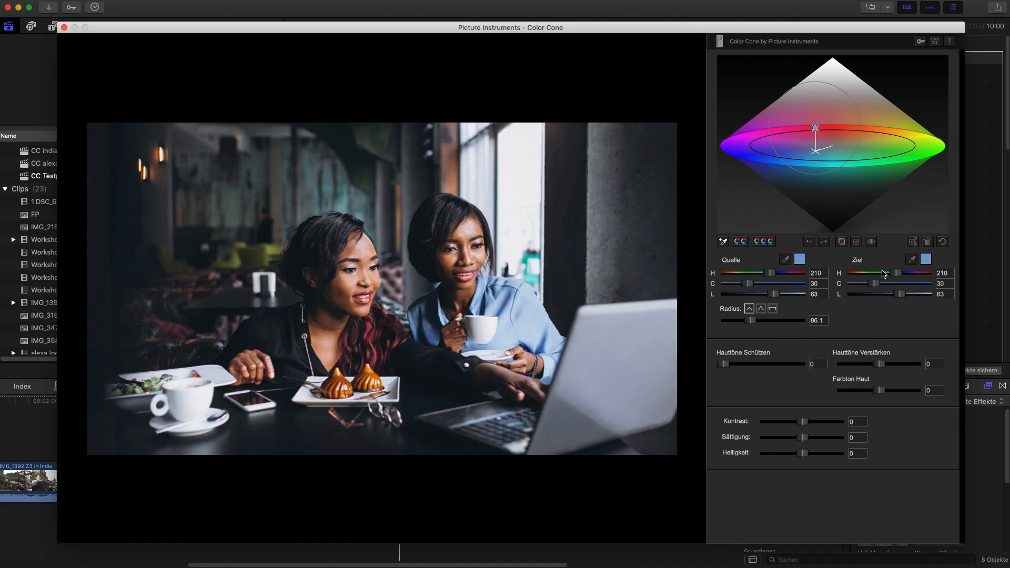
Set the target to a darker teal, hue about 173 and lightness about 47
left_click_drag(896, 273, 886, 273)
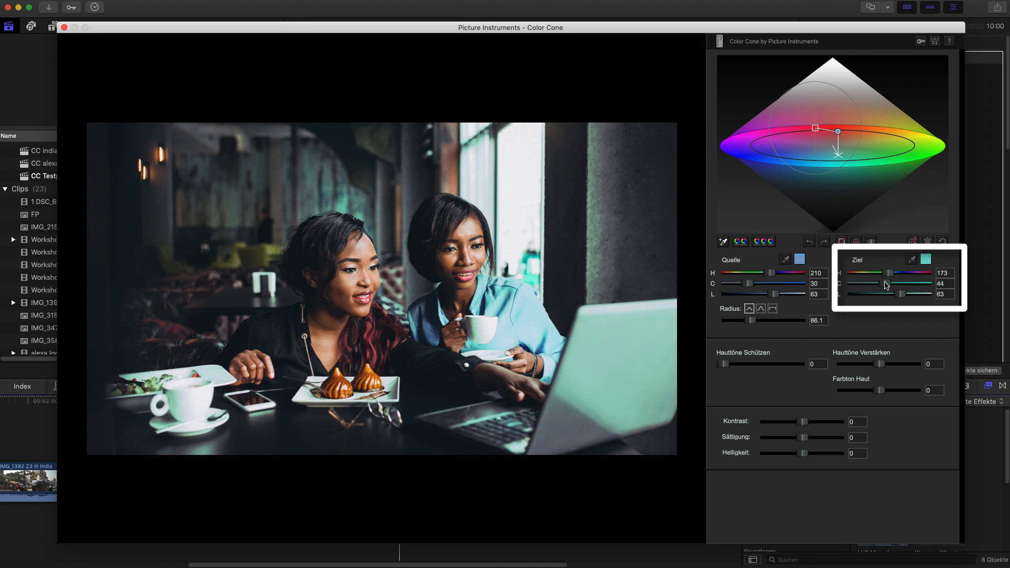
left_click_drag(902, 294, 888, 294)
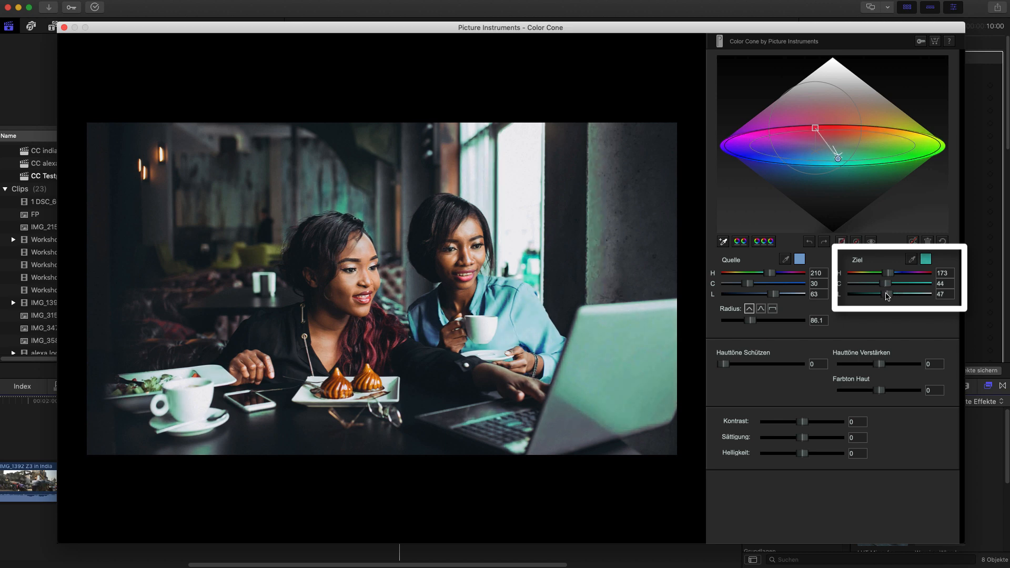
left_click_drag(889, 295, 883, 294)
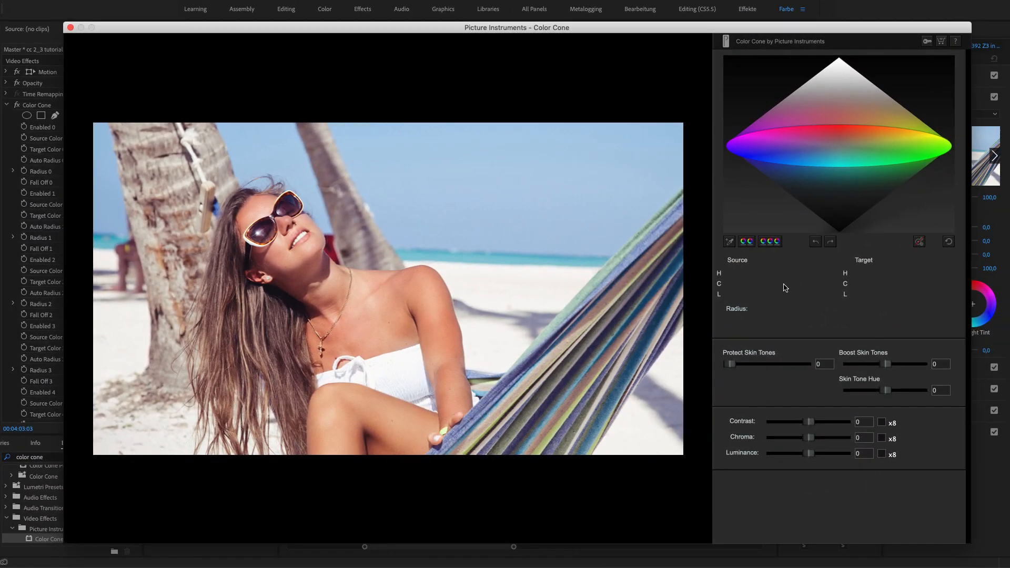
Sample the sky and a dark bluish portrait shade as sources, neutralise the tint and widen Radius to about 179
left_click(730, 242)
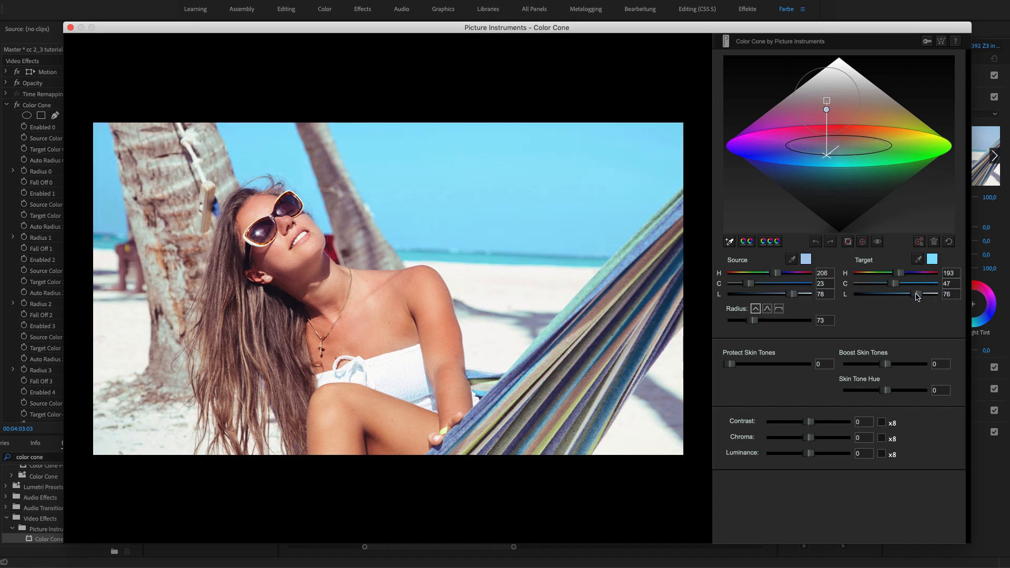
left_click_drag(924, 295, 911, 295)
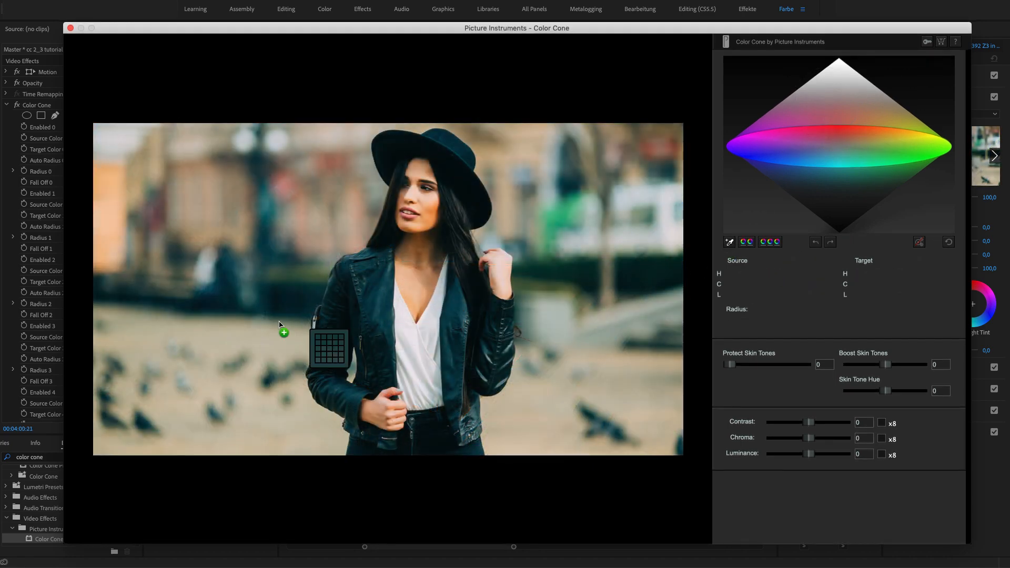
left_click(283, 332)
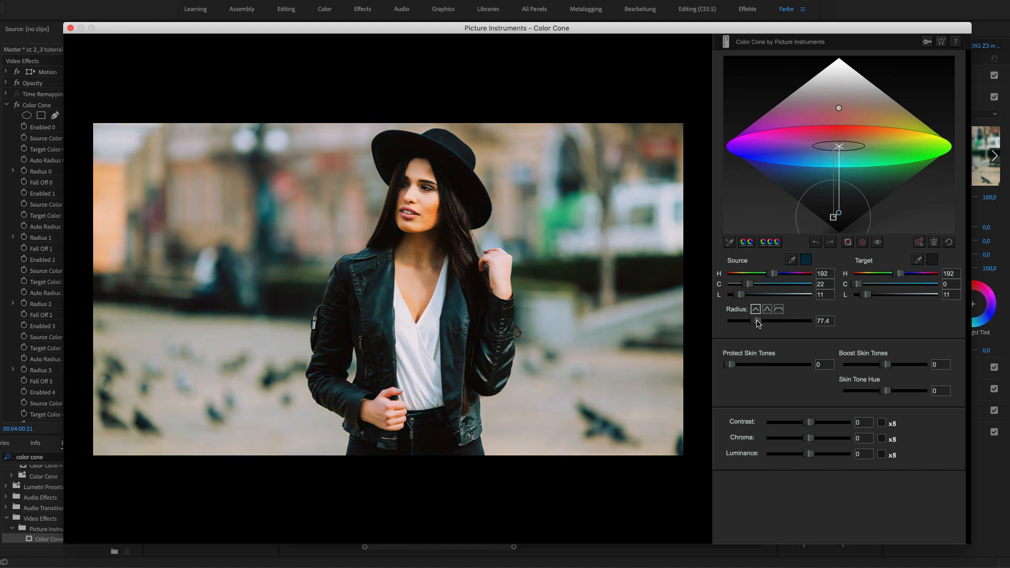
left_click_drag(753, 321, 783, 321)
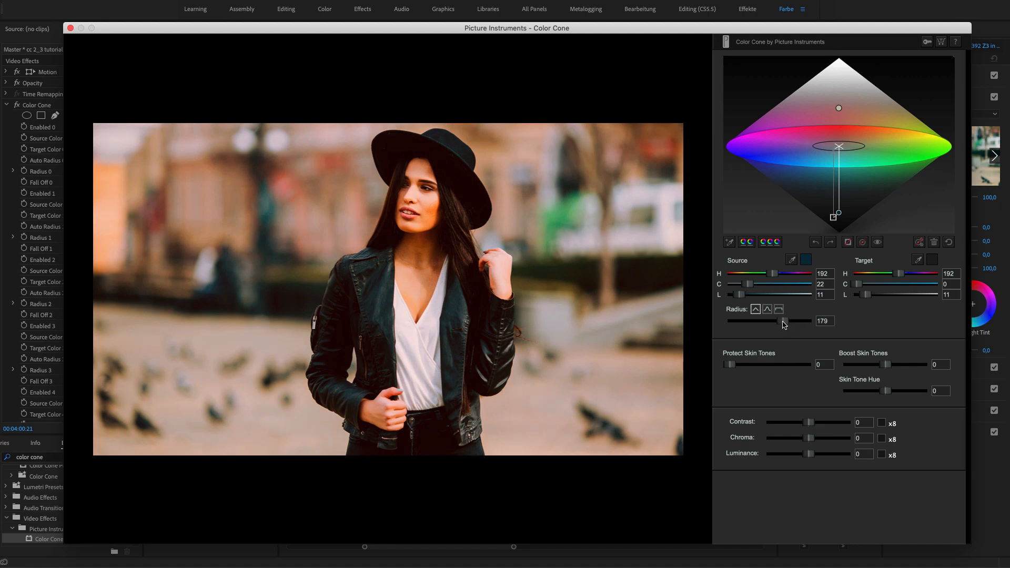
left_click_drag(799, 321, 773, 321)
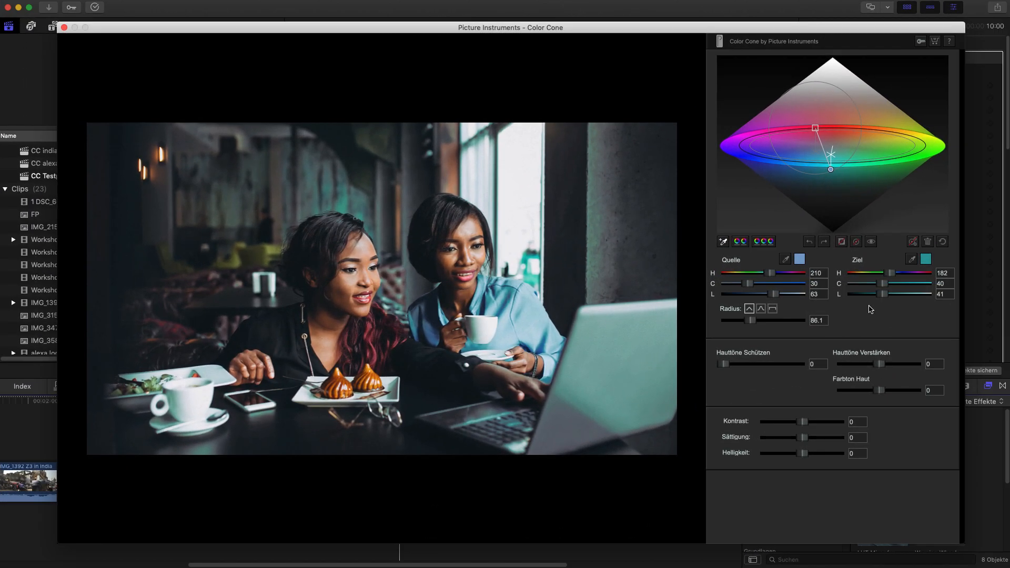
Add colour points and tint the grey midtones yellow and the shadows teal via target H and C
left_click(764, 241)
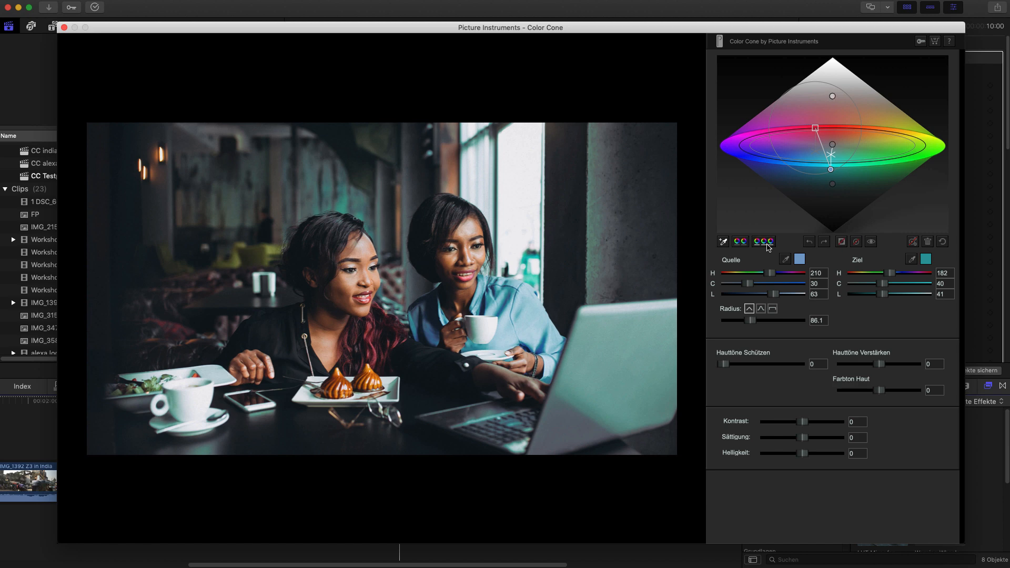
left_click(943, 242)
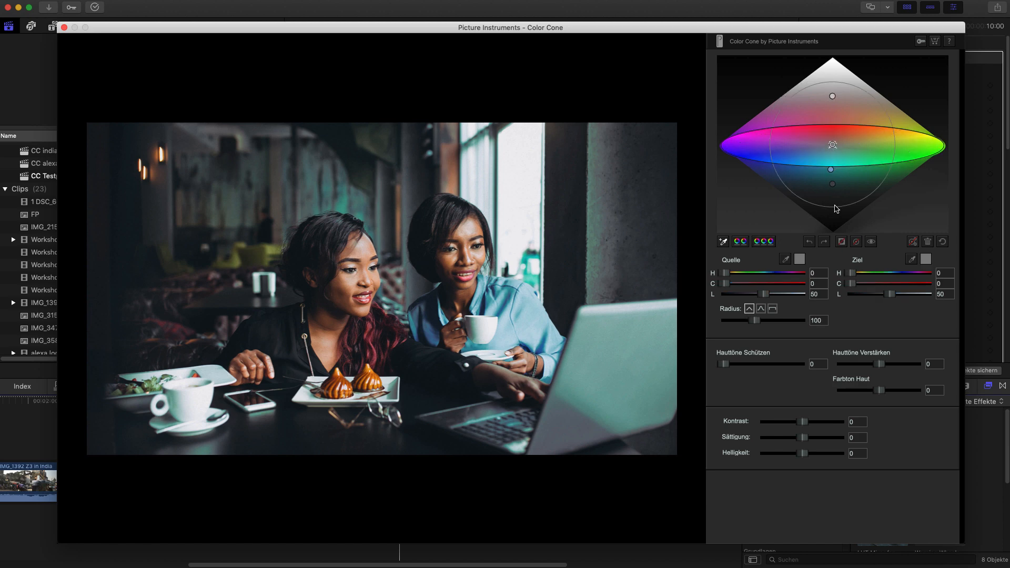
left_click_drag(851, 272, 863, 273)
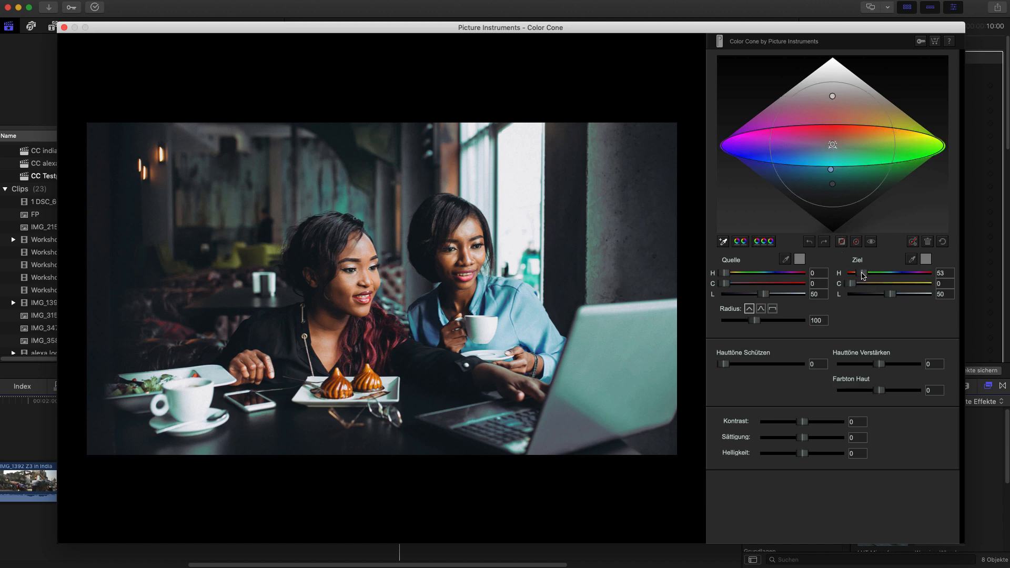
left_click_drag(852, 283, 870, 283)
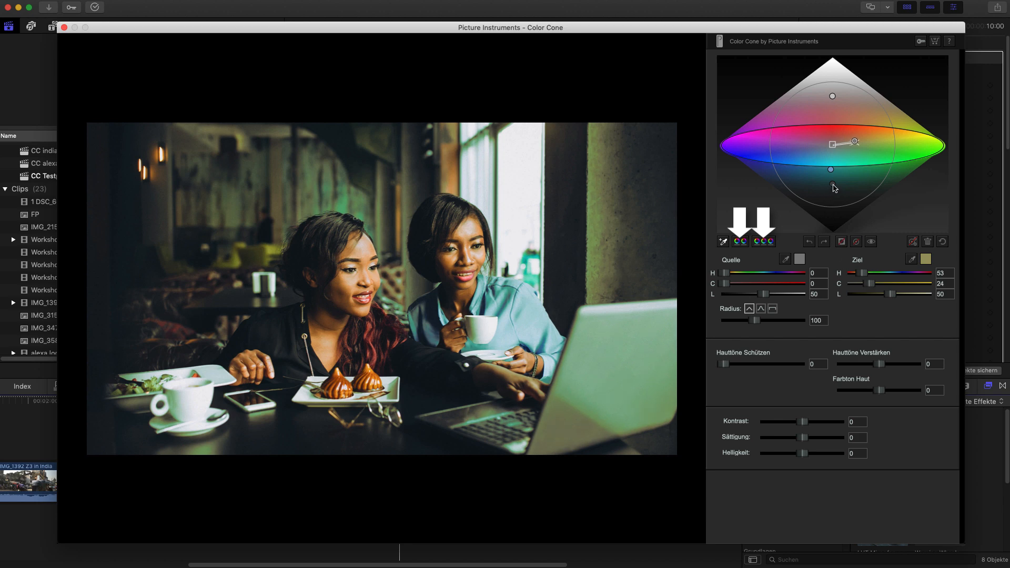
left_click_drag(883, 274, 888, 273)
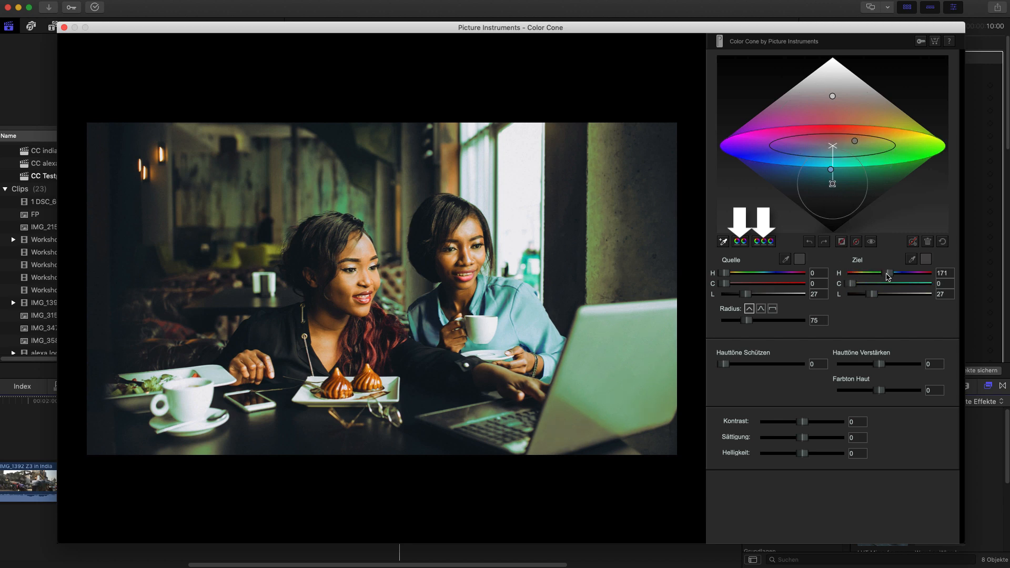
left_click_drag(884, 274, 895, 274)
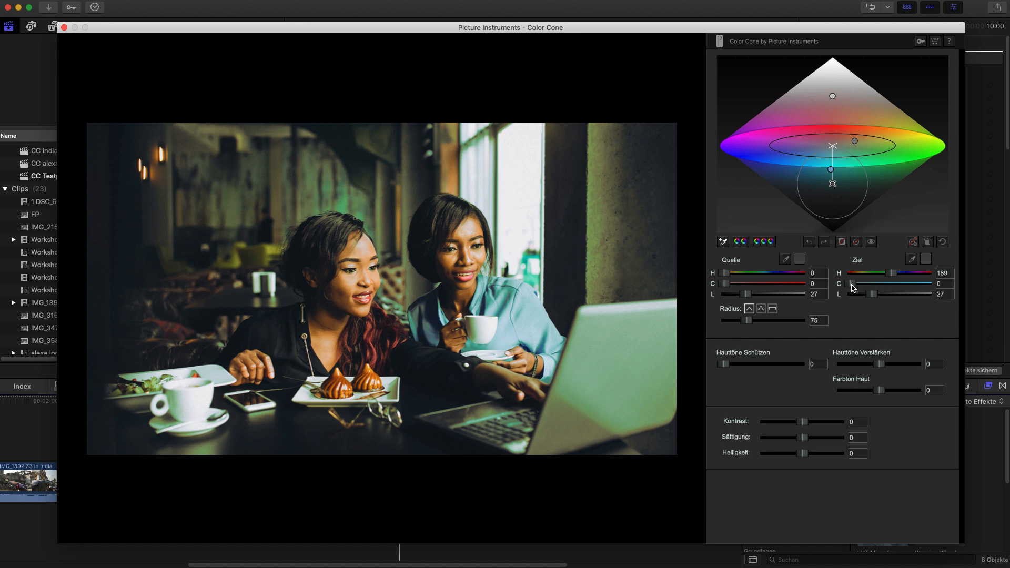
left_click_drag(850, 283, 877, 283)
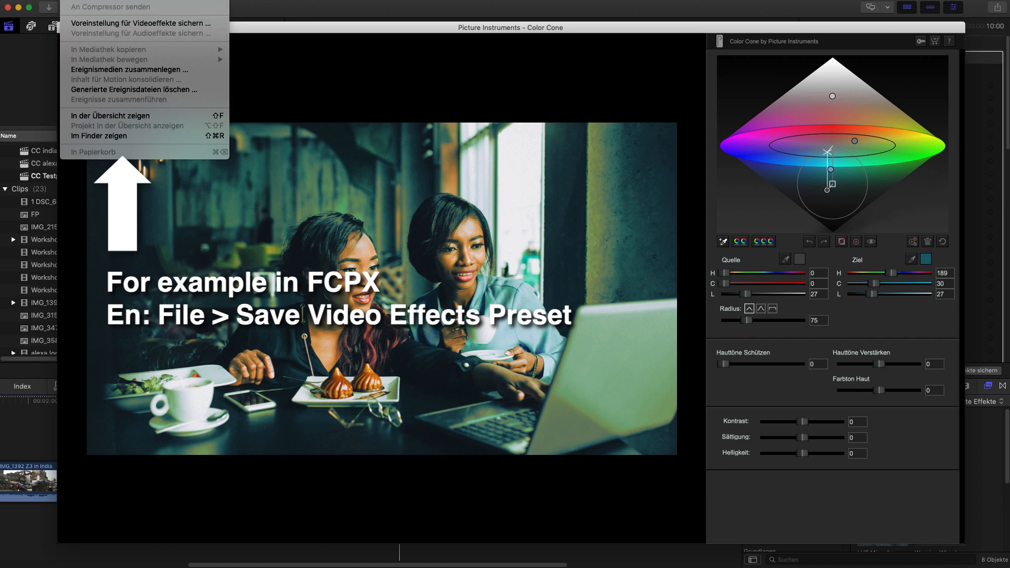
Save the grade as a new video effects preset named 'Color Cone 2.3 Tu'
left_click(140, 23)
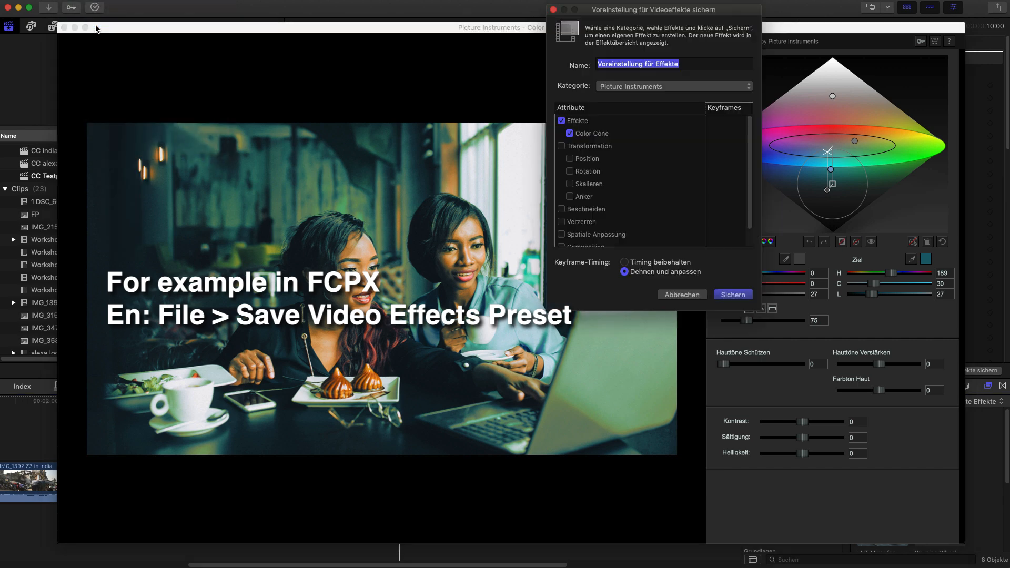
type("Color Cone 2.3 Tu")
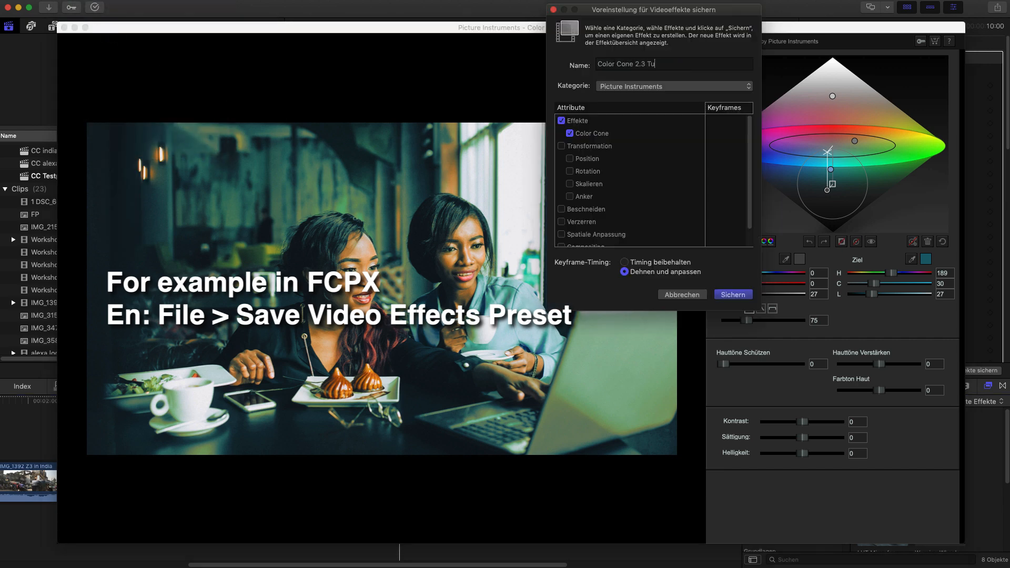
left_click(733, 295)
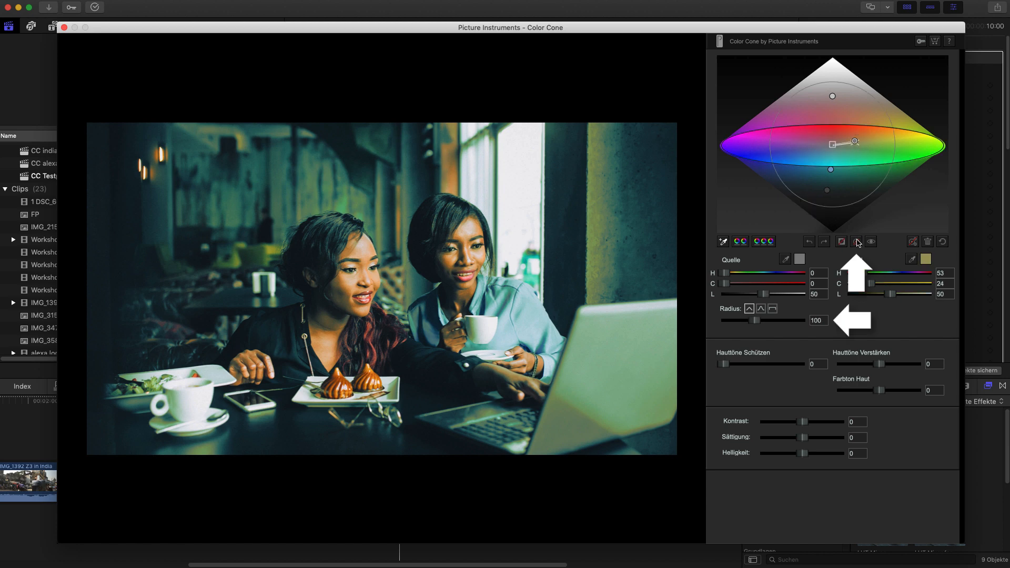
Enable Auto Radius for the midtone tint and test the shadow node's lightness, returning it to original
left_click_drag(770, 320, 741, 320)
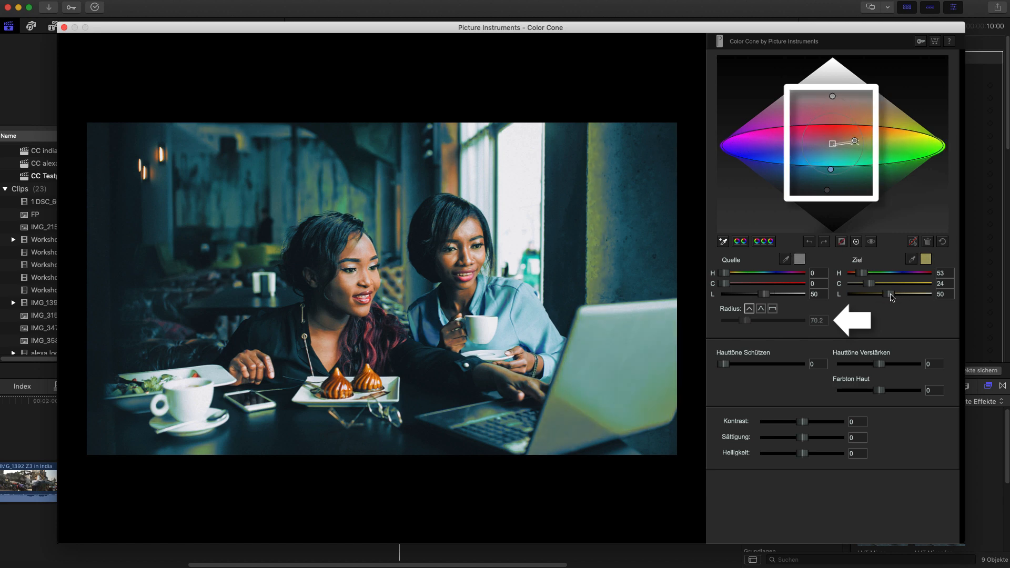
left_click_drag(917, 294, 887, 294)
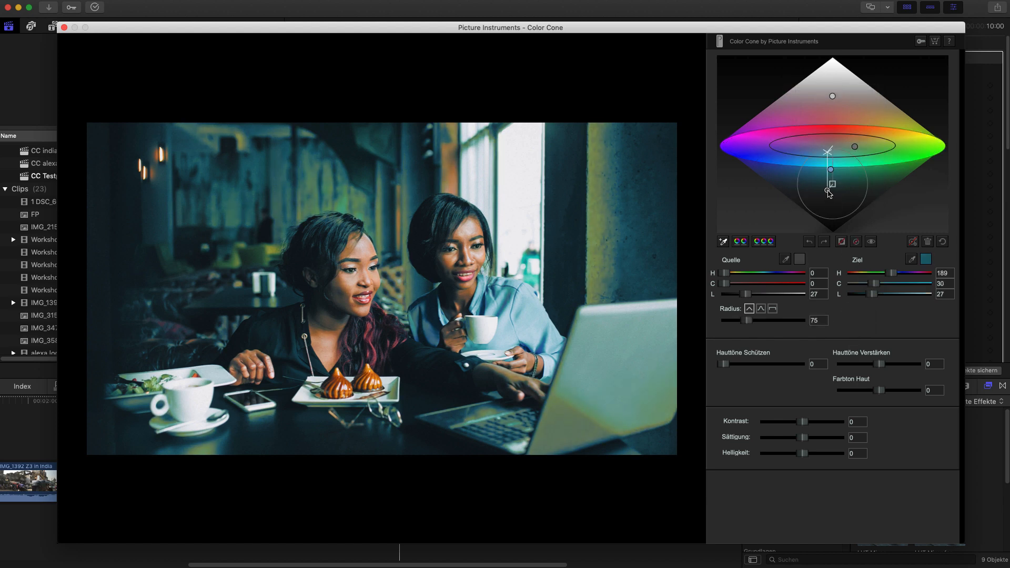
left_click_drag(867, 295, 881, 294)
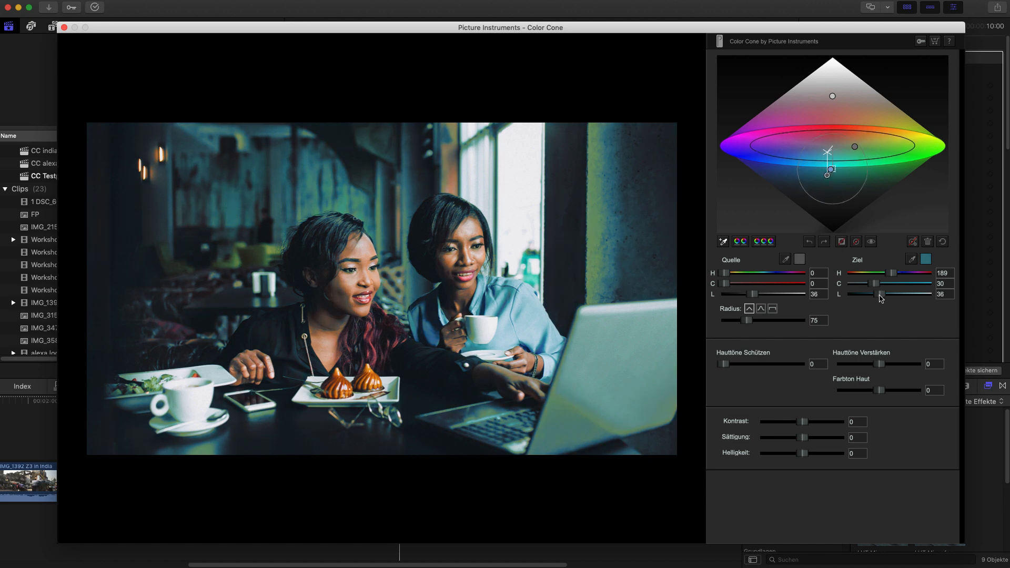
left_click_drag(882, 294, 866, 295)
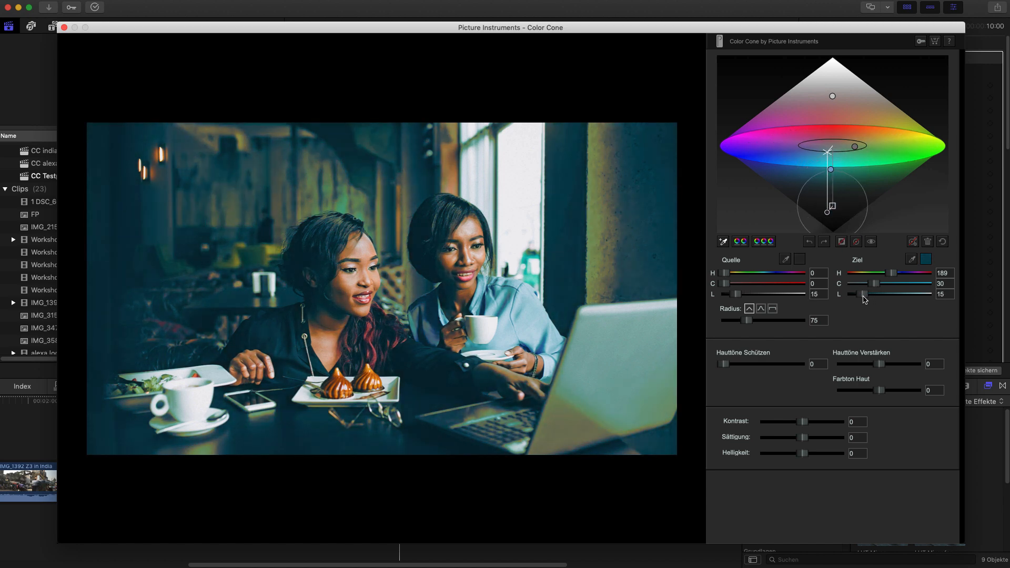
left_click_drag(865, 294, 873, 294)
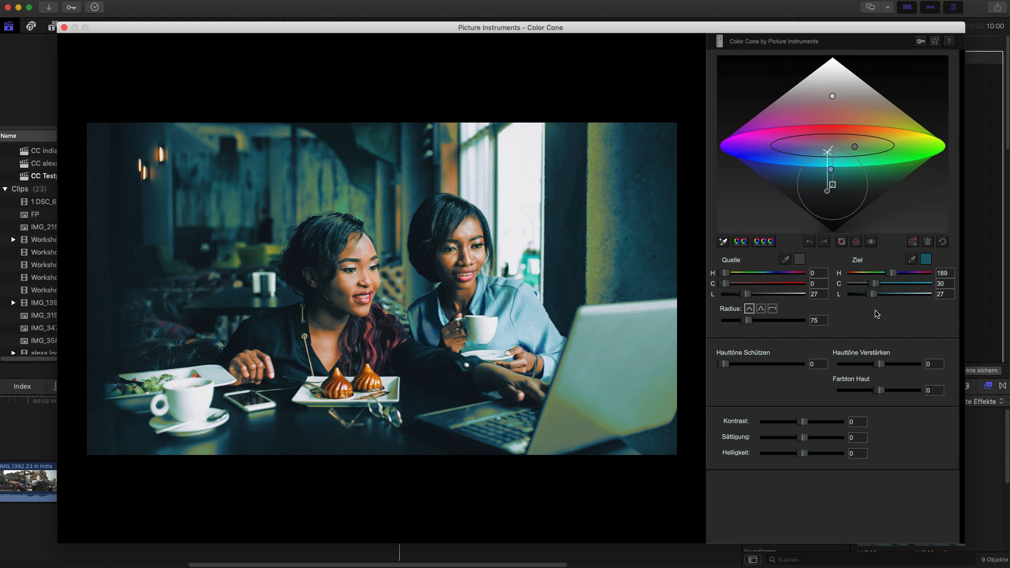
mouse_move(73, 40)
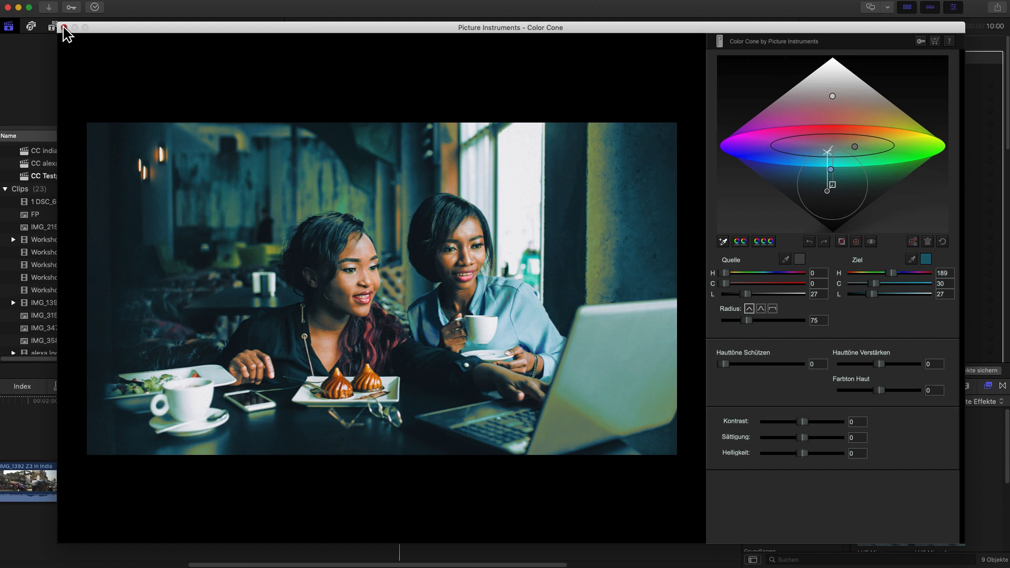
Close the editor and reopen Color Cone on the grey gradient clip
left_click(64, 27)
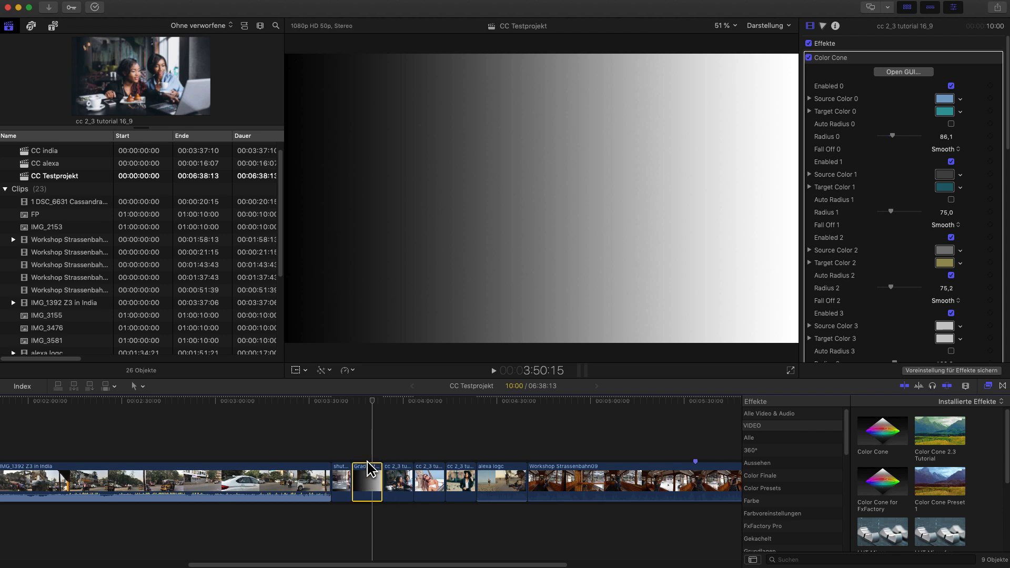
left_click(368, 480)
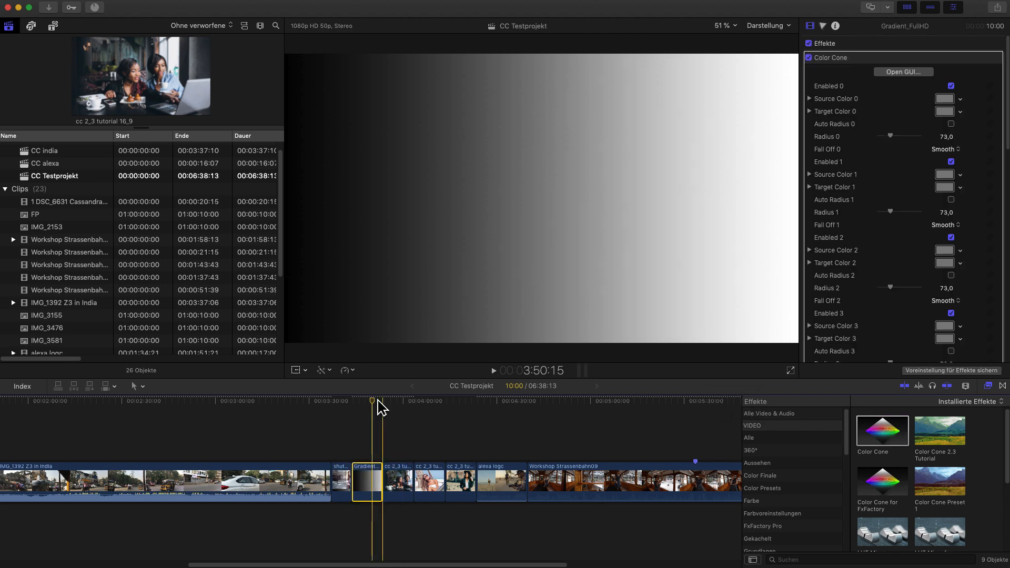
left_click(903, 72)
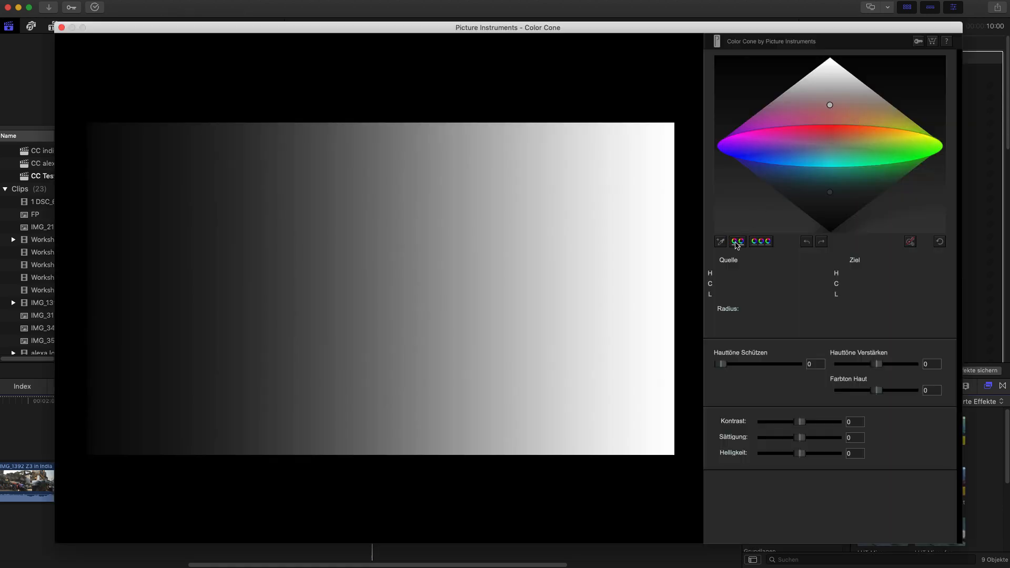
Add colour nodes giving a deep blue band in the darker greys and an orange band in the lighter greys
left_click(737, 242)
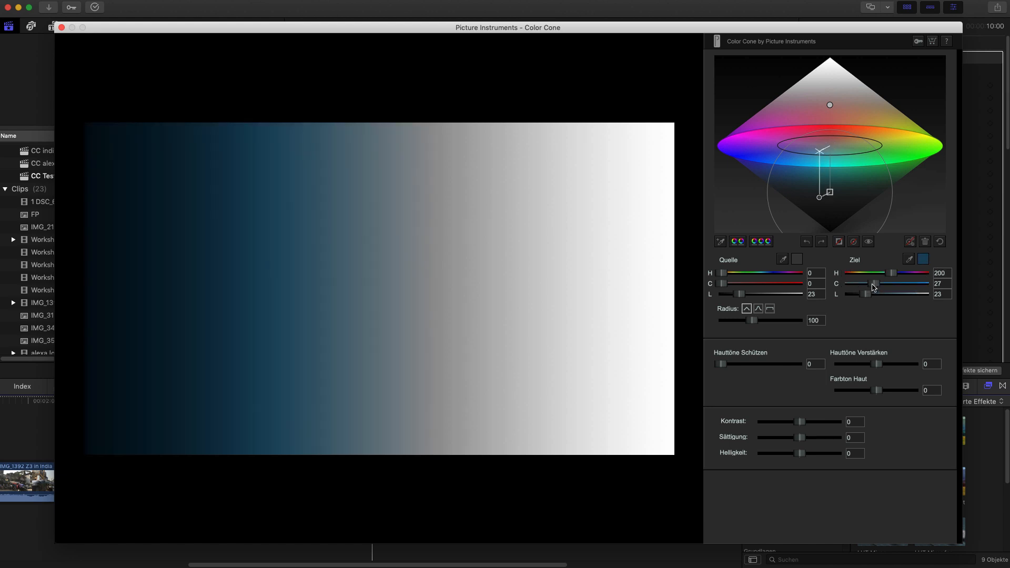
left_click_drag(873, 283, 884, 283)
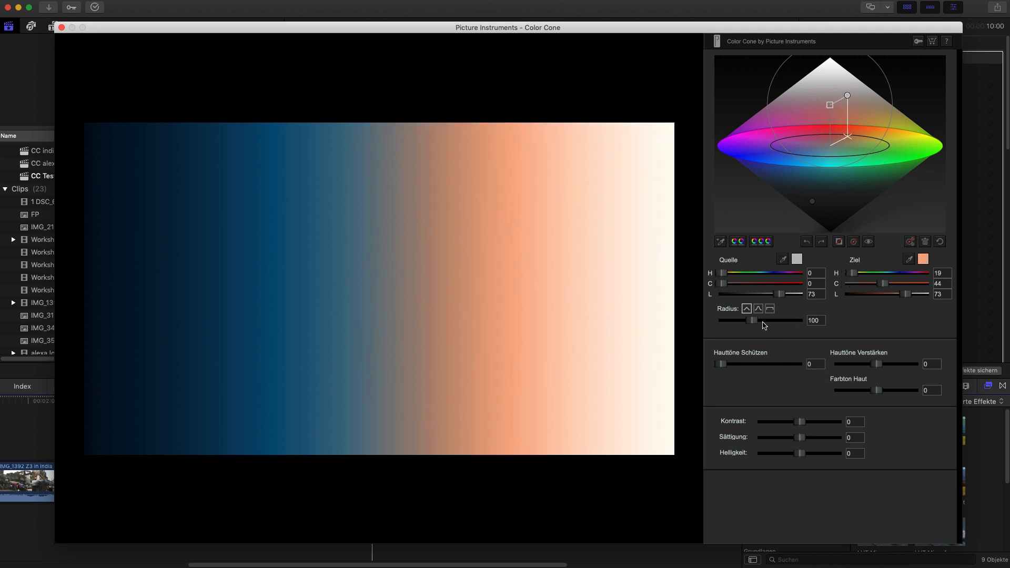
left_click_drag(750, 320, 742, 320)
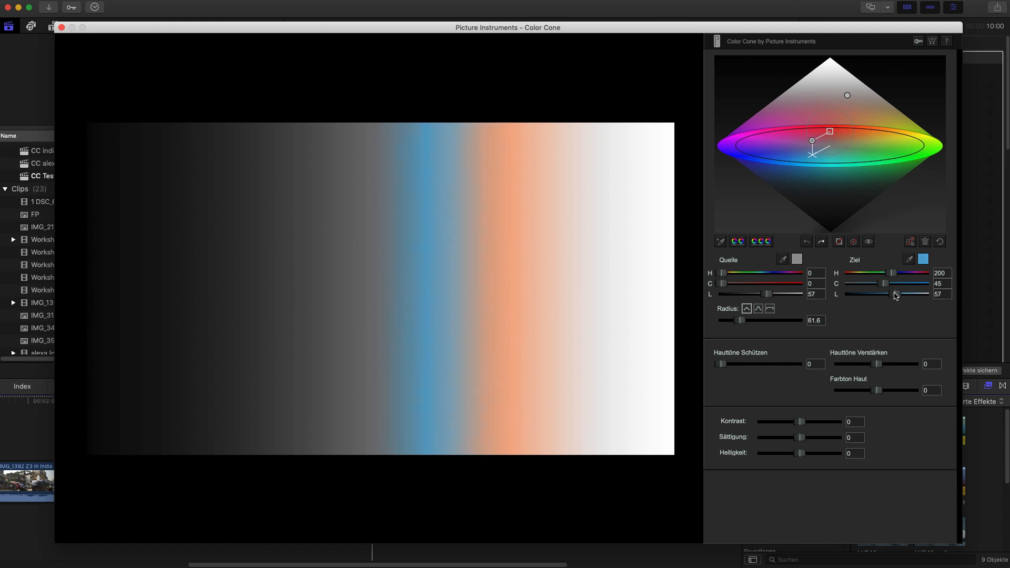
left_click_drag(896, 294, 872, 294)
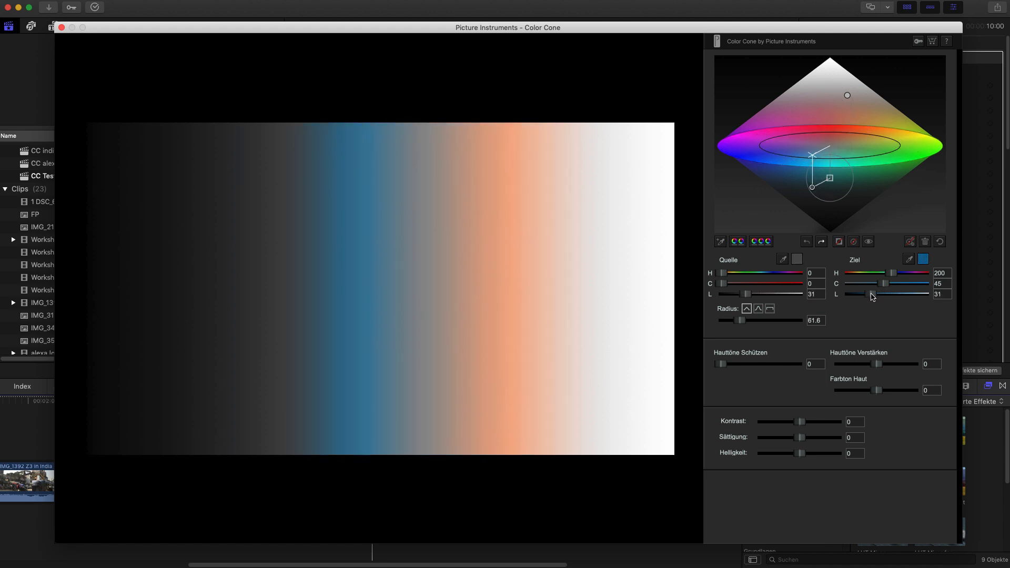
left_click_drag(874, 294, 878, 293)
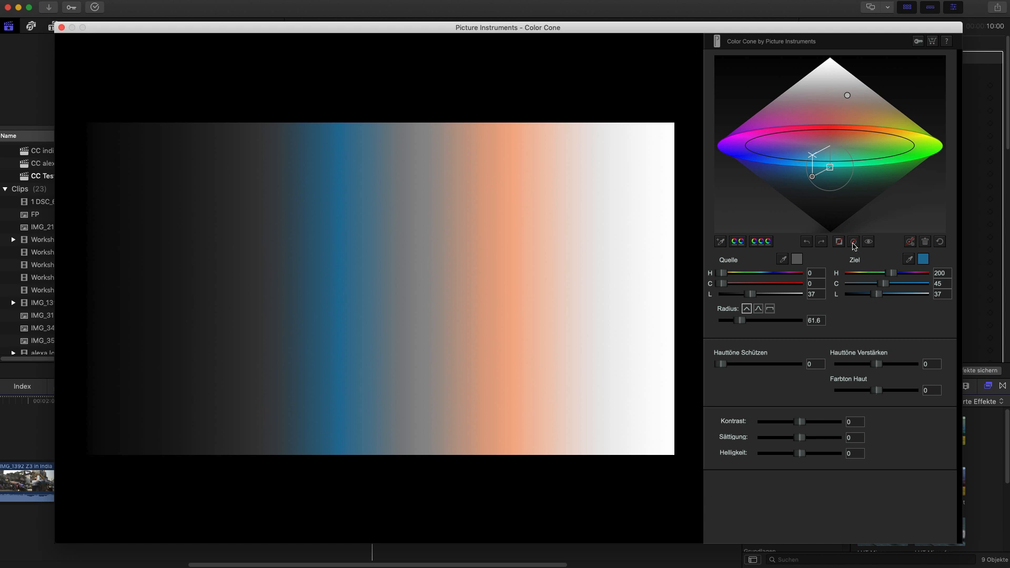
Raise the orange tint's target lightness so the band sits higher in the light greys
left_click_drag(739, 320, 754, 320)
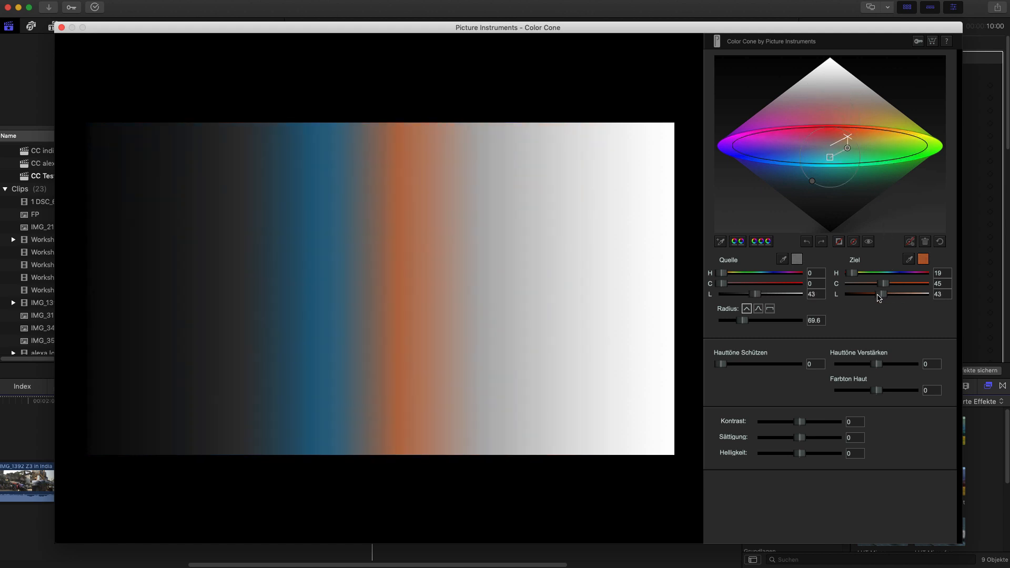
left_click_drag(886, 295, 892, 294)
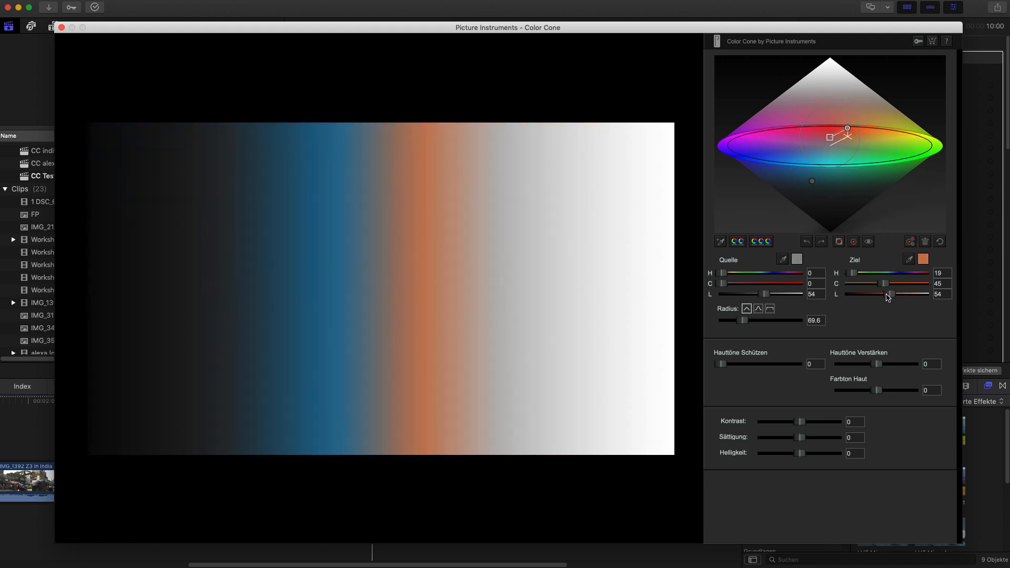
left_click_drag(892, 294, 908, 294)
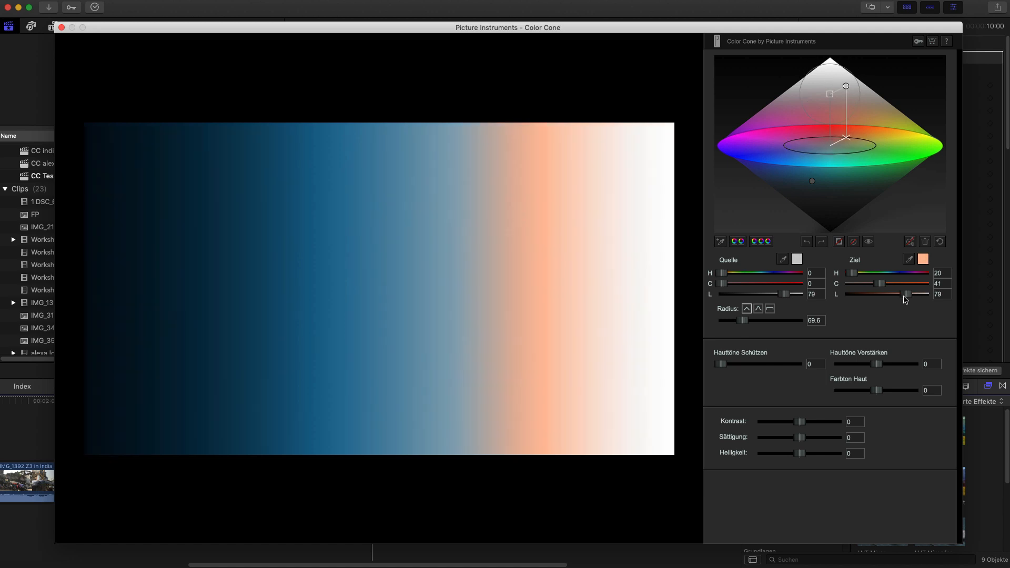
left_click_drag(915, 294, 907, 294)
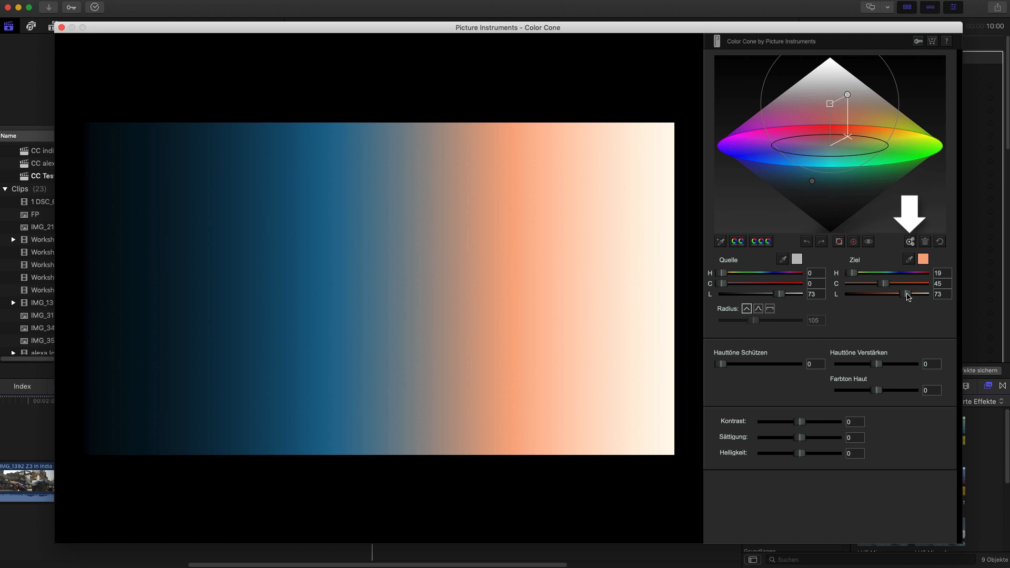
Set the darker tones to a dark blue target, hue 200 and lightness 43
left_click_drag(906, 294, 914, 293)
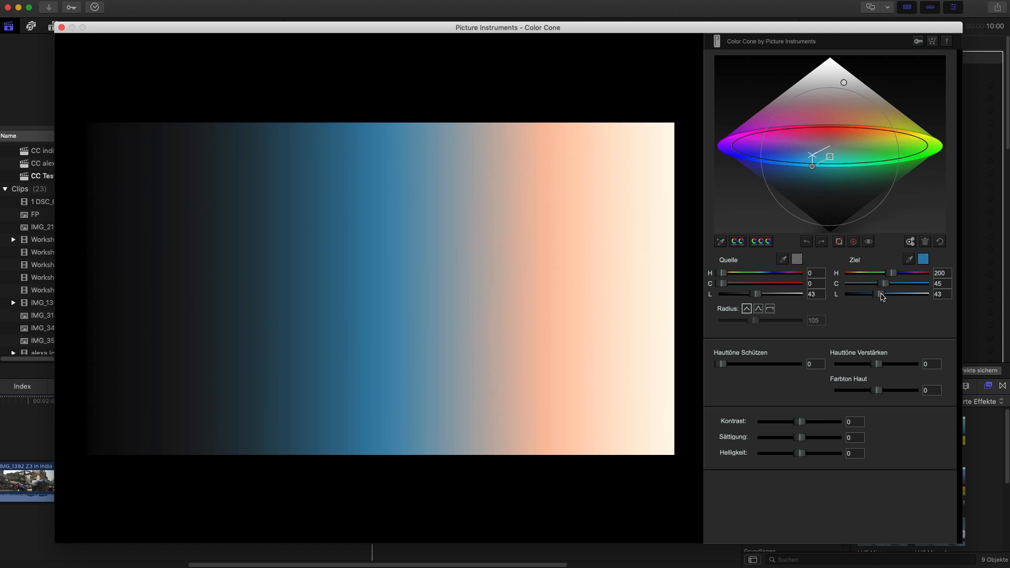
left_click_drag(912, 294, 857, 294)
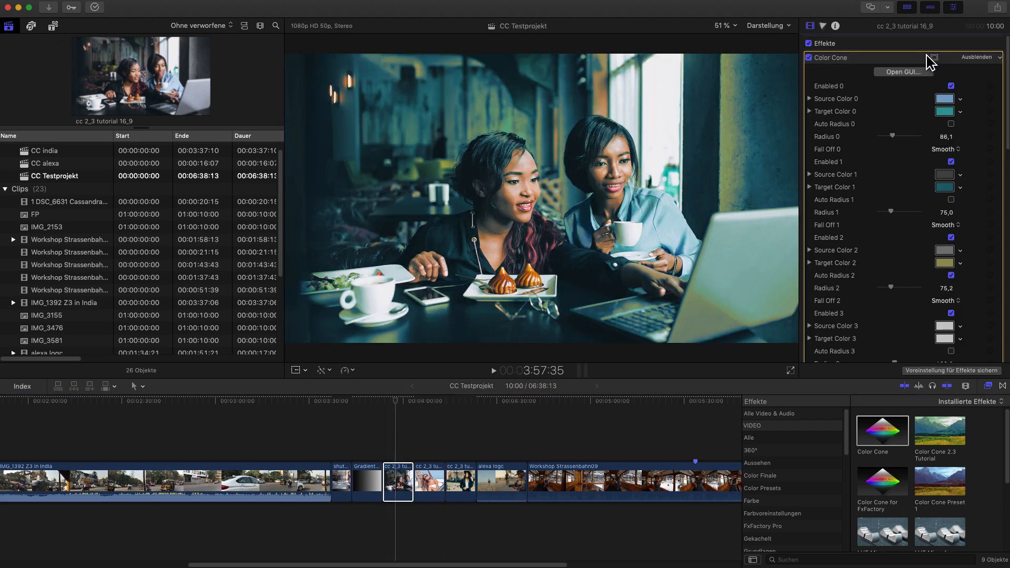
Select the café clip's Color Cone effect and reopen its editor window
left_click(940, 430)
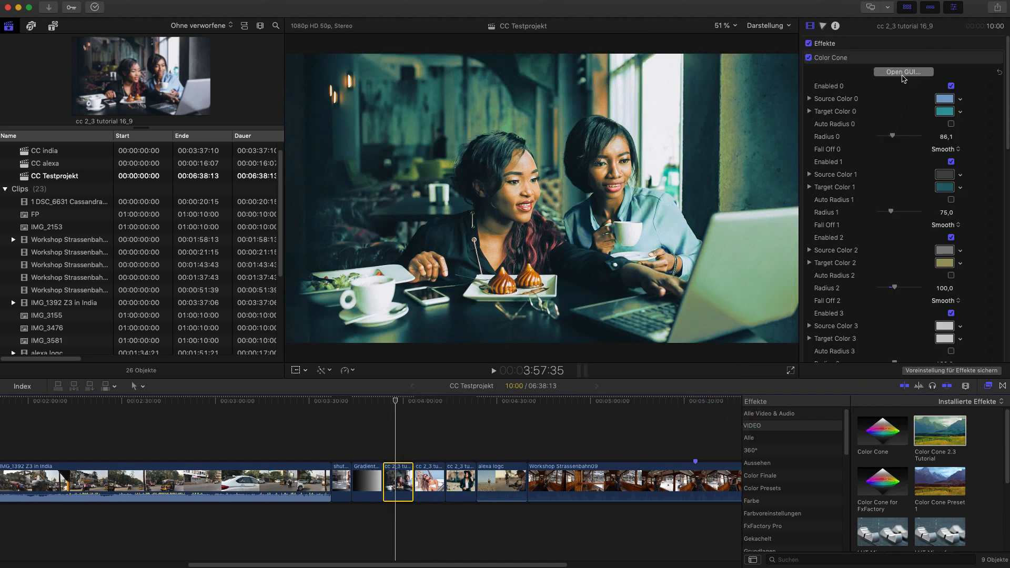
left_click(903, 71)
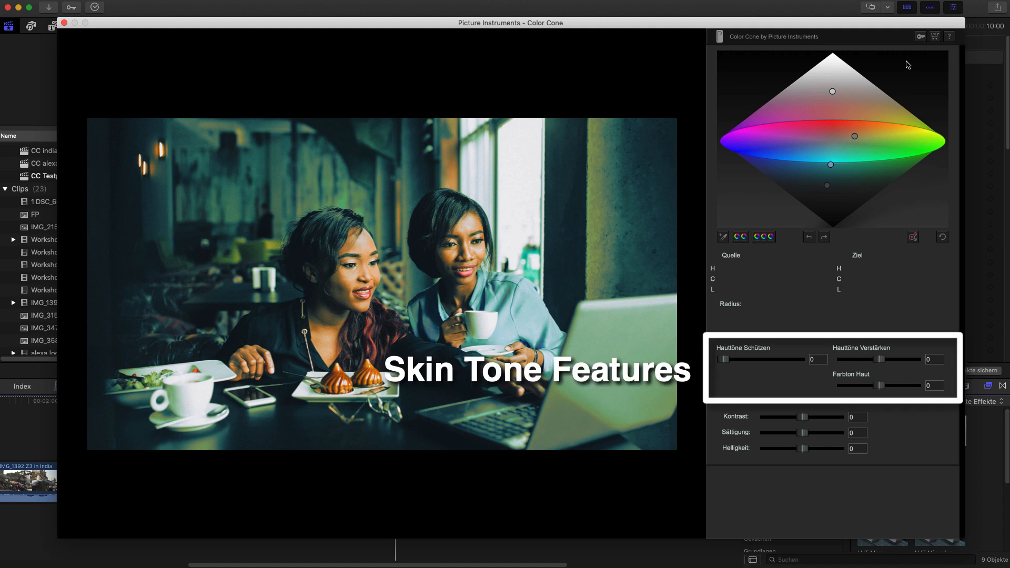
Raise Hauttöne Schützen to about 44.7 so the women's skin resists the teal grade
left_click_drag(724, 360, 728, 360)
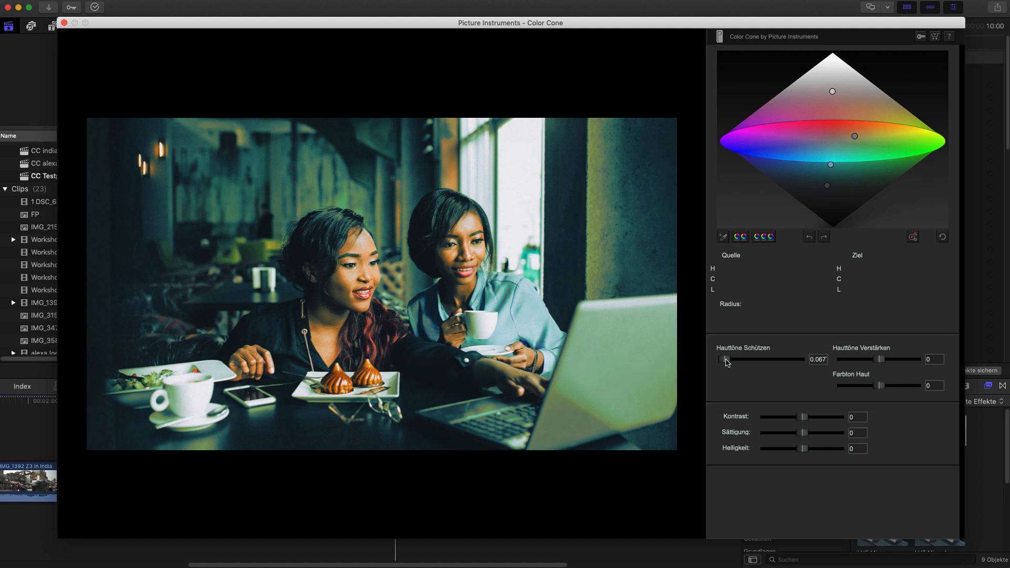
left_click_drag(726, 360, 752, 360)
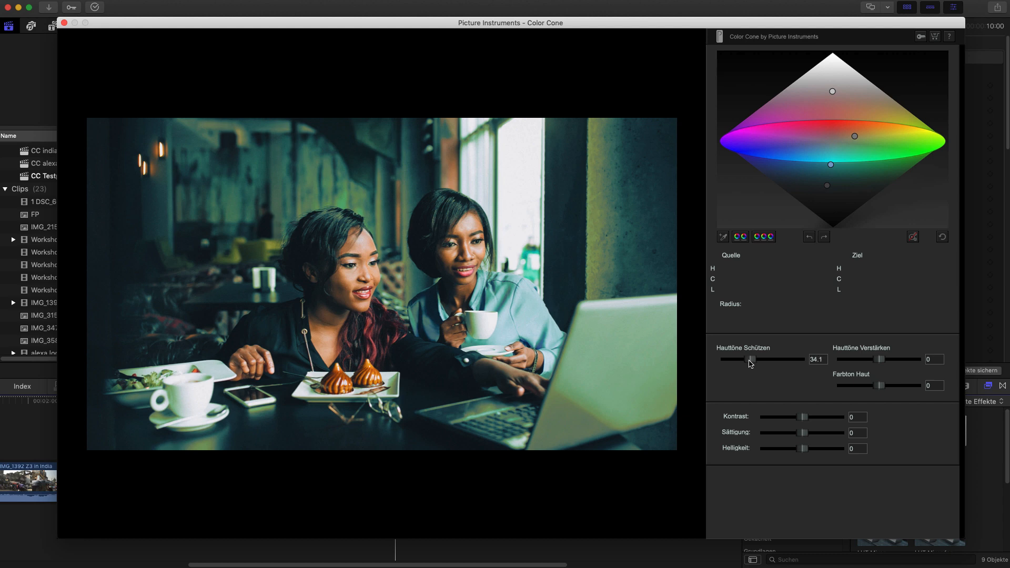
left_click_drag(750, 360, 759, 360)
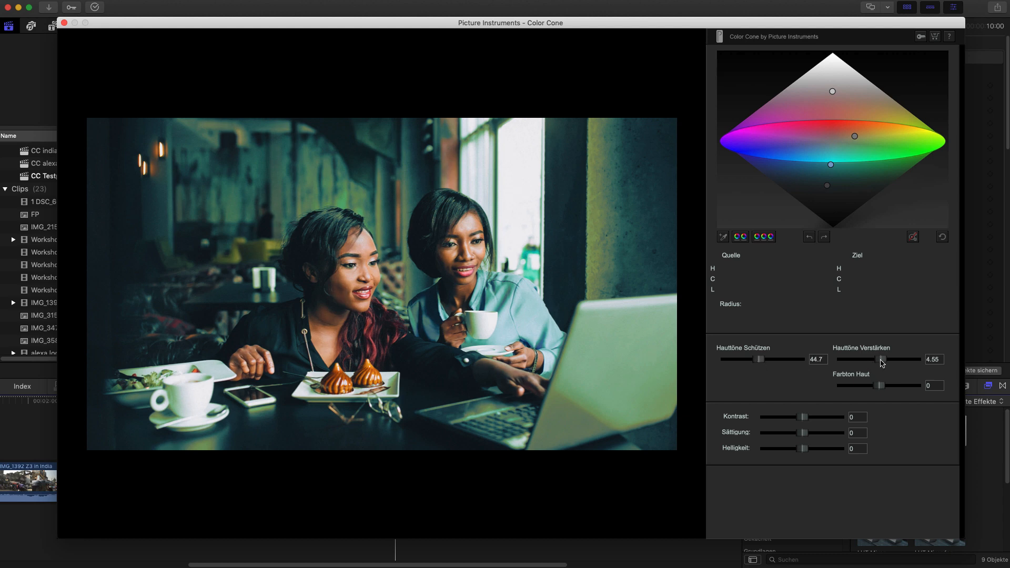
Set Hauttöne Verstärken to 7.08 and Farbton Haut to -10
left_click_drag(882, 360, 890, 360)
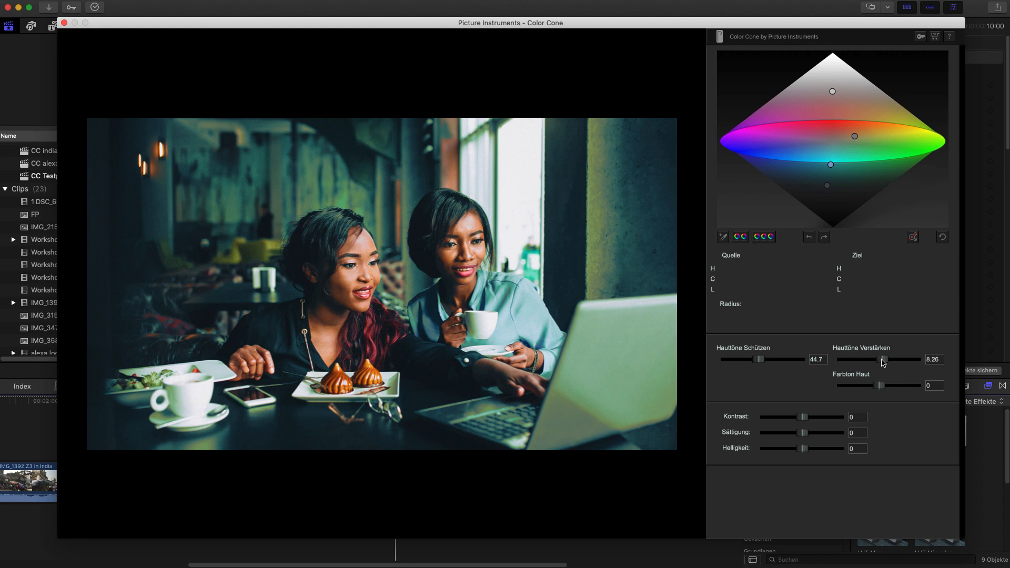
left_click_drag(893, 387, 881, 386)
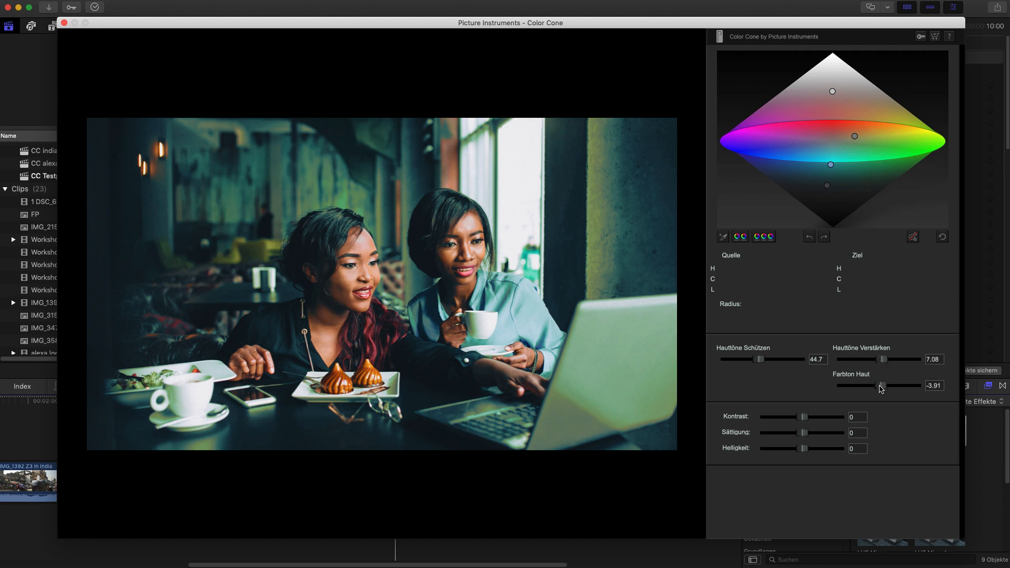
left_click_drag(882, 385, 872, 386)
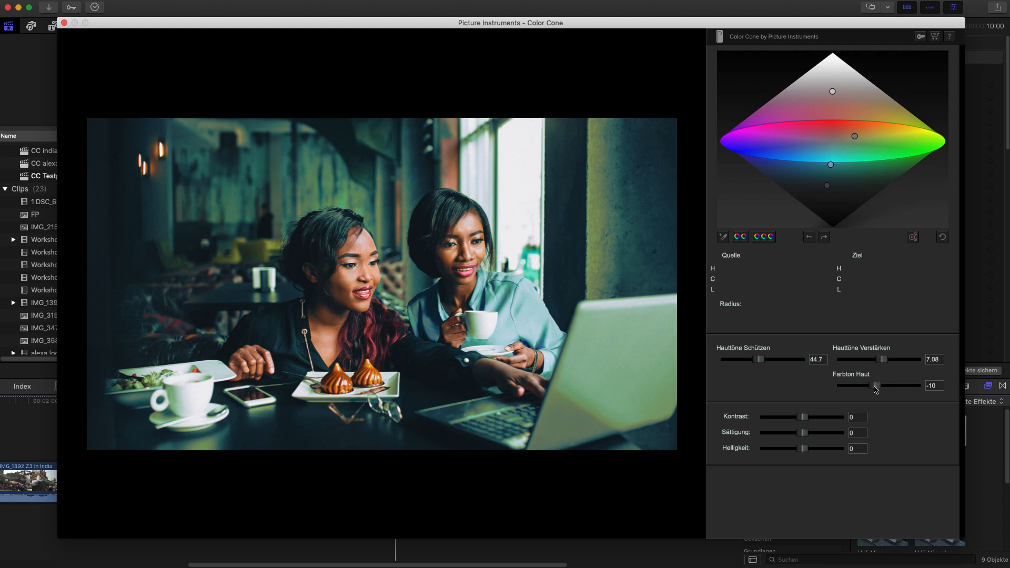
mouse_move(799, 421)
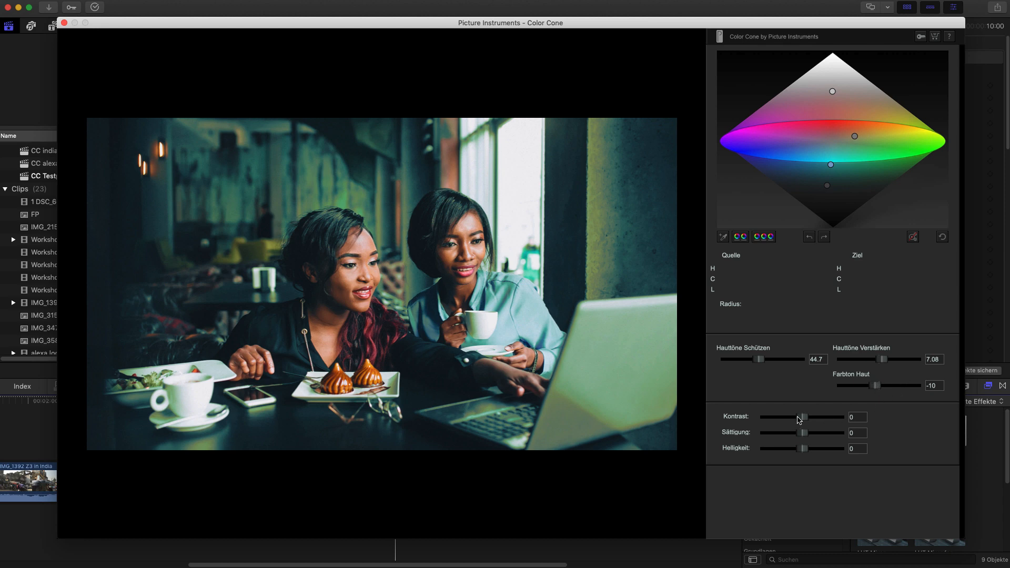
Raise Kontrast to 54.3 and lower Sättigung to about -8.28
left_click_drag(803, 417, 803, 417)
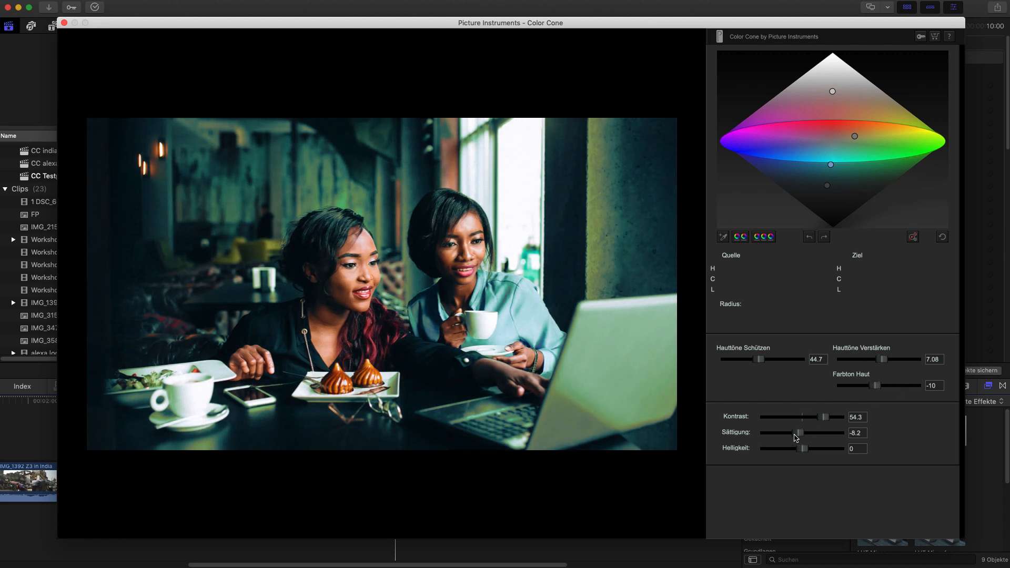
left_click_drag(798, 433, 804, 433)
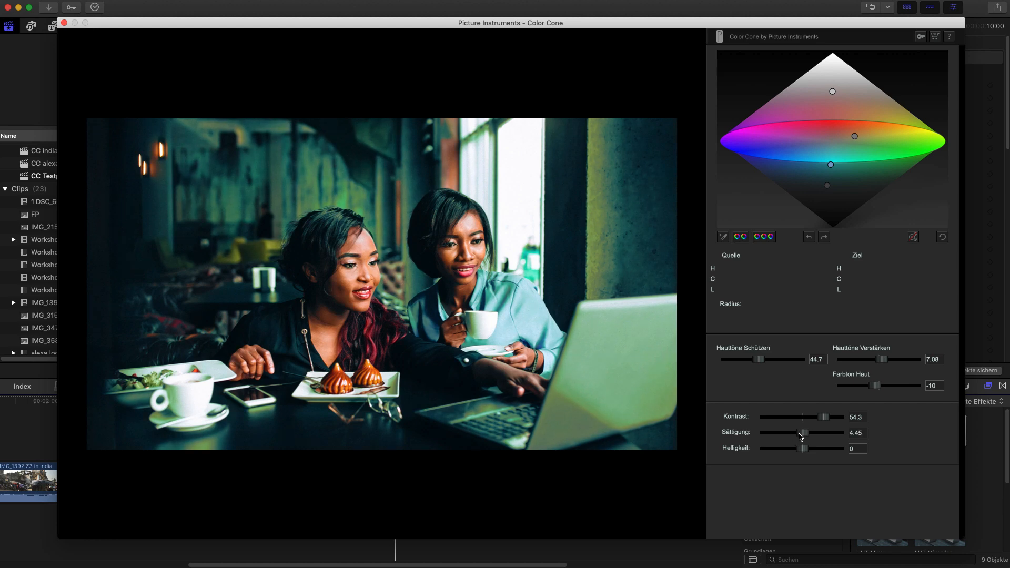
left_click_drag(804, 433, 798, 432)
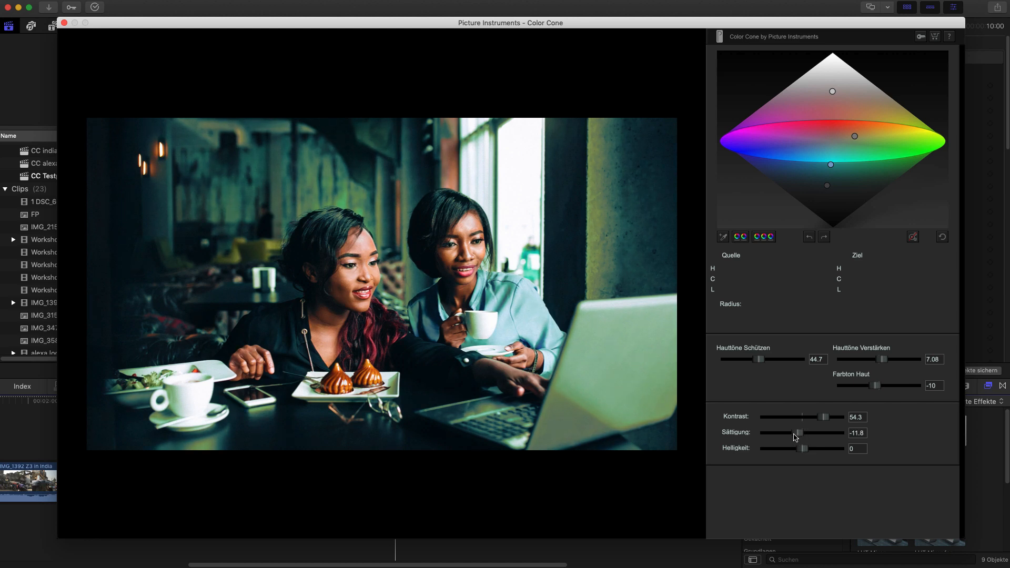
Lower Helligkeit to about -10.5 to darken the café photo slightly
left_click_drag(803, 449, 792, 450)
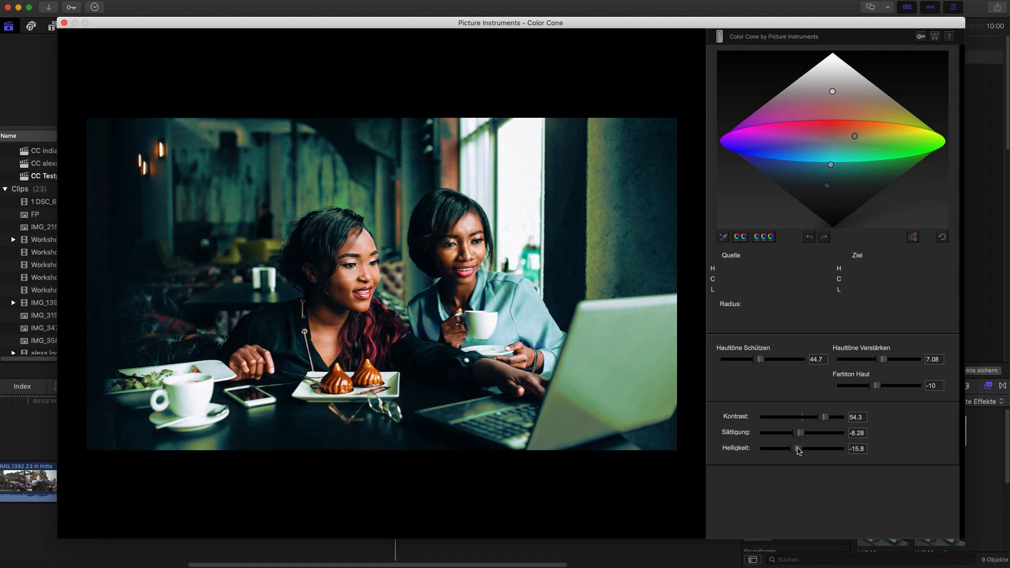
left_click_drag(792, 449, 799, 450)
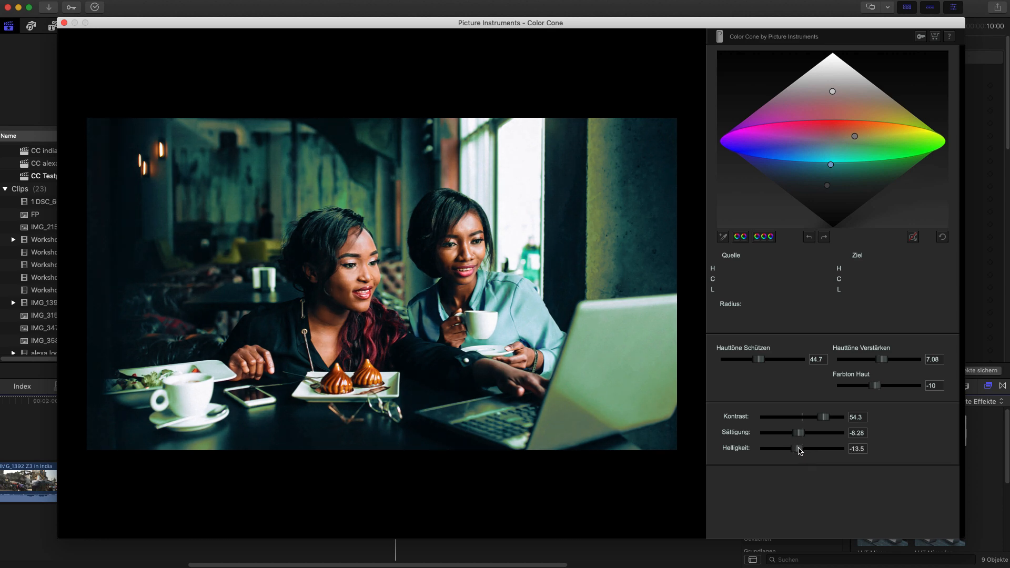
left_click_drag(792, 449, 798, 450)
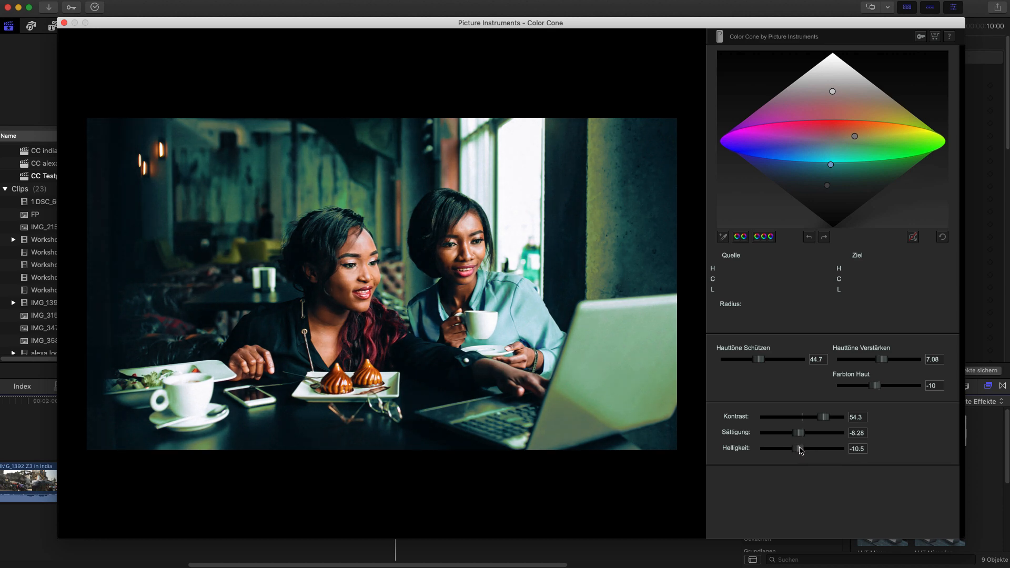
mouse_move(215, 43)
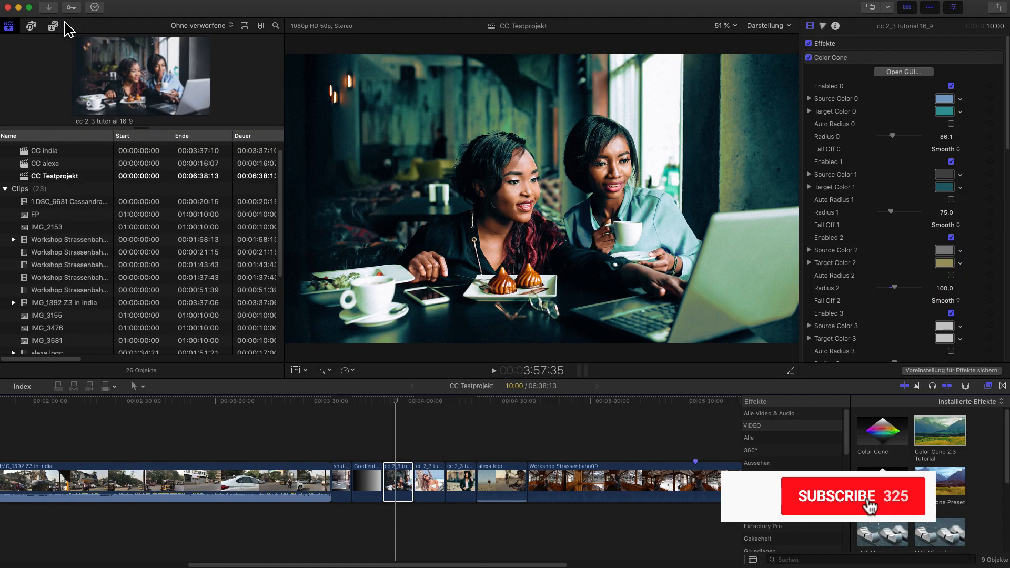
Close the Color Cone editor and switch the effect off to compare with the ungraded photo
left_click(852, 496)
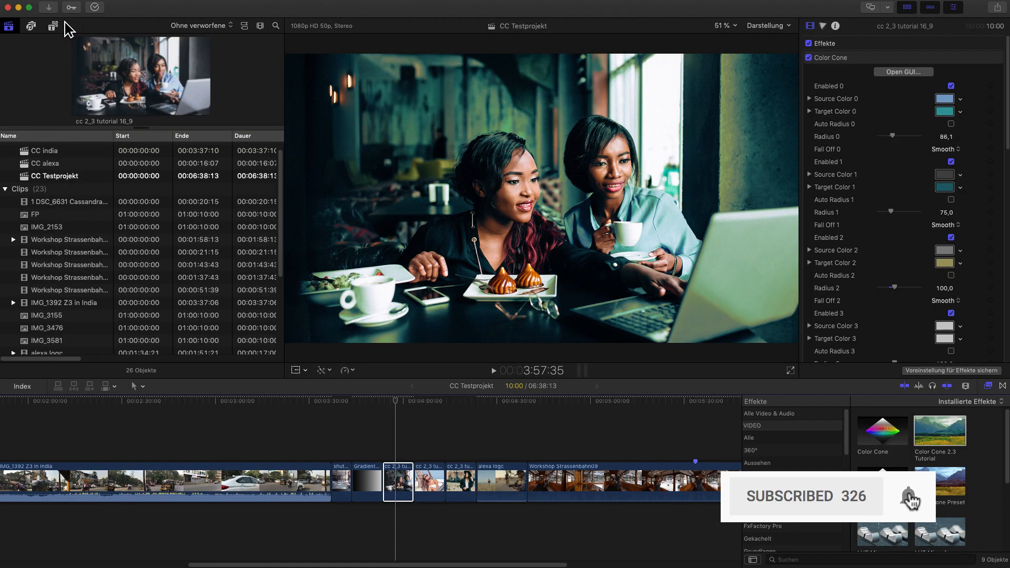
left_click(811, 57)
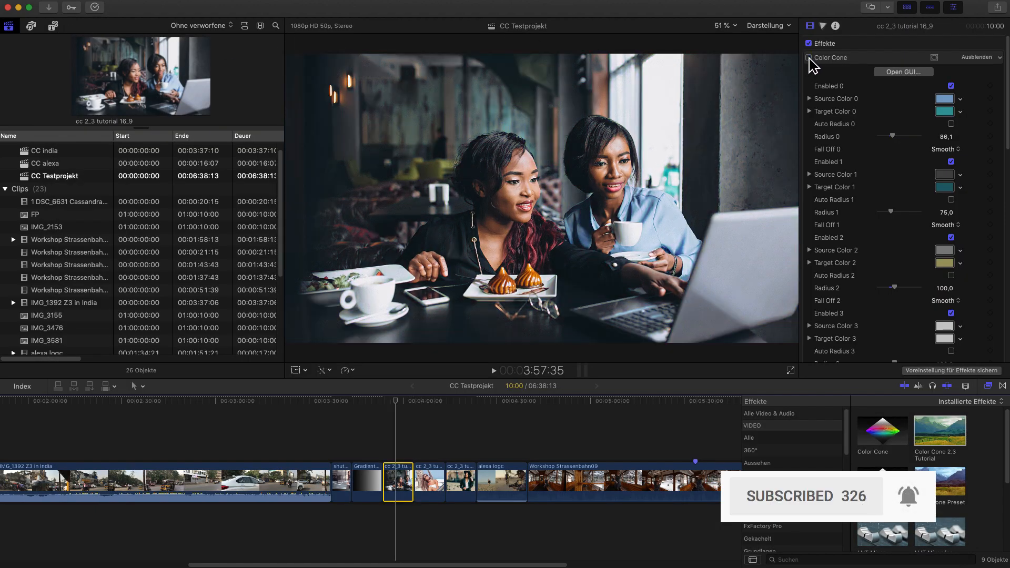